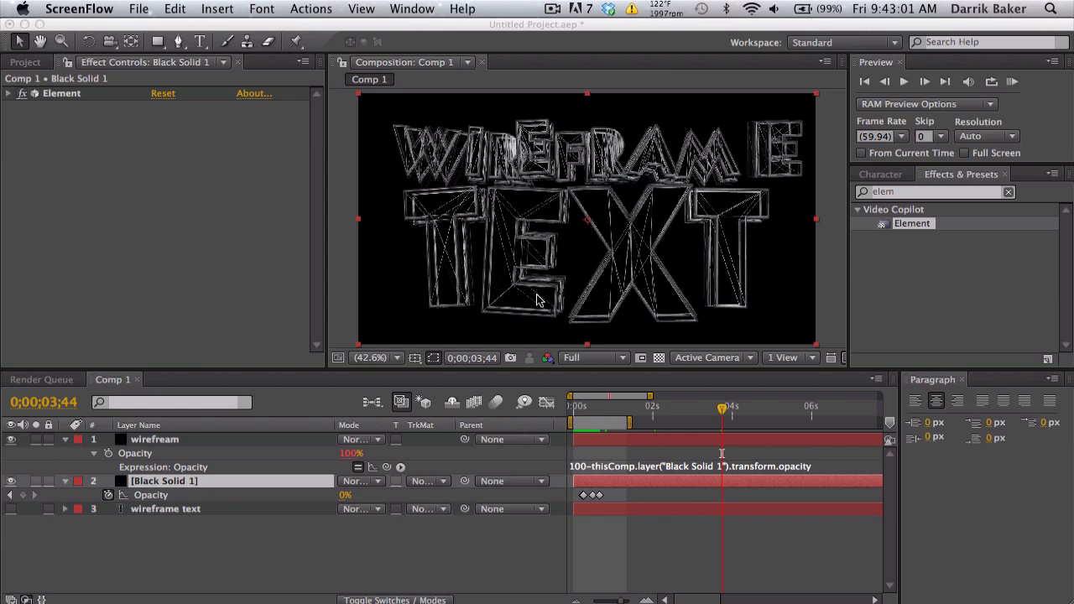
{"action": "mouse_move", "coordinate": [687, 409]}
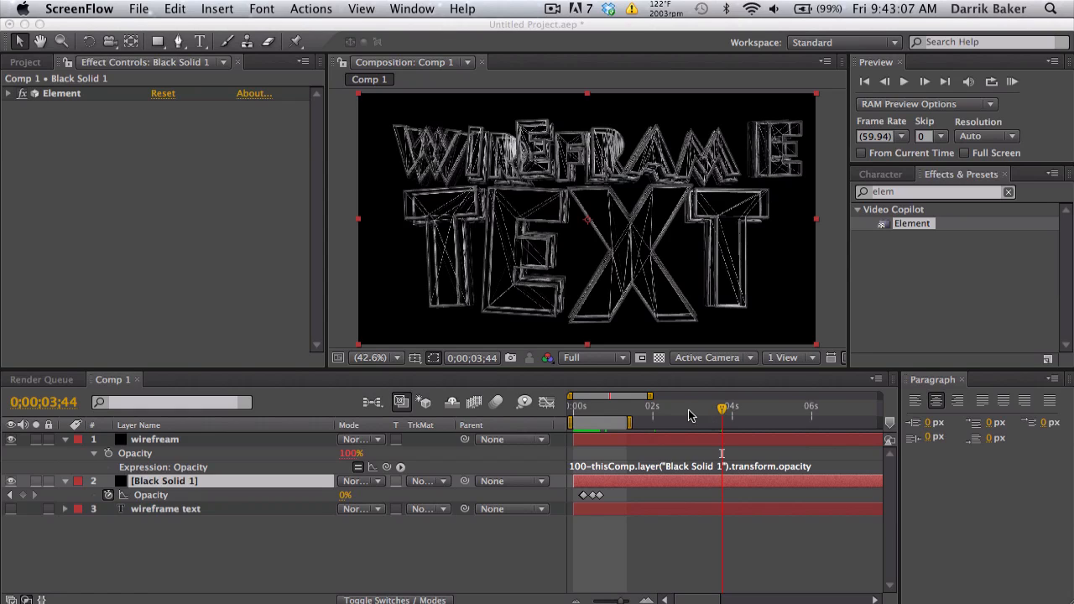
{"action": "mouse_move", "coordinate": [690, 416]}
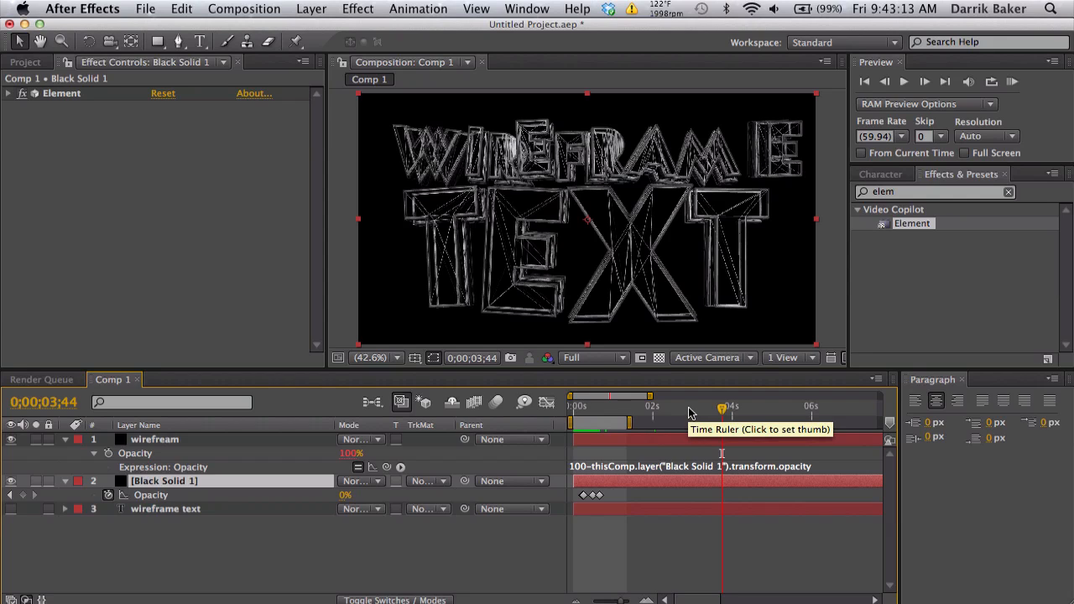
{"action": "mouse_move", "coordinate": [533, 255]}
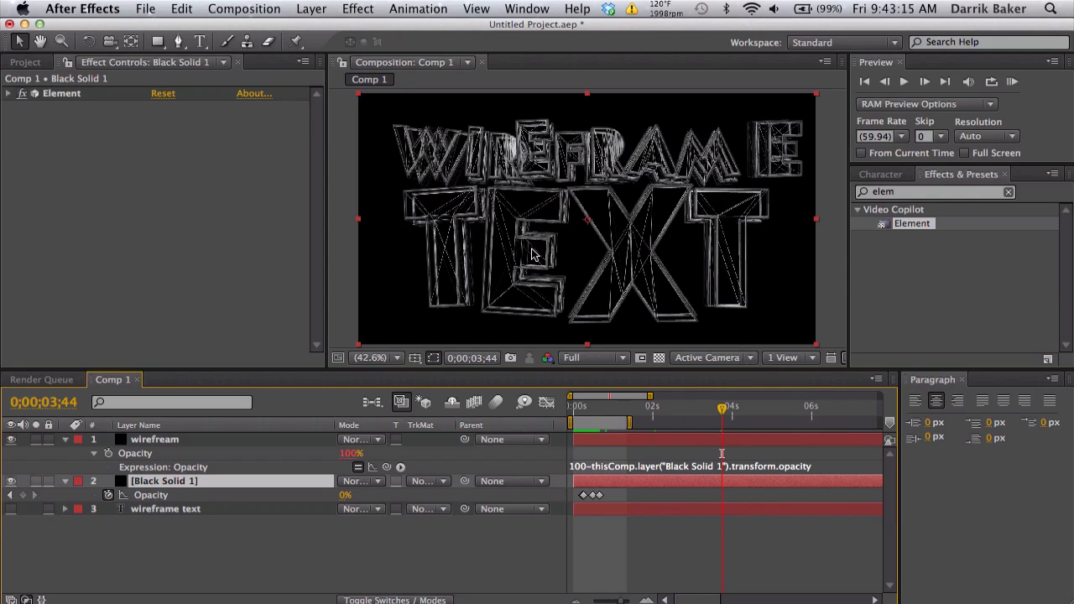
{"action": "mouse_move", "coordinate": [611, 315]}
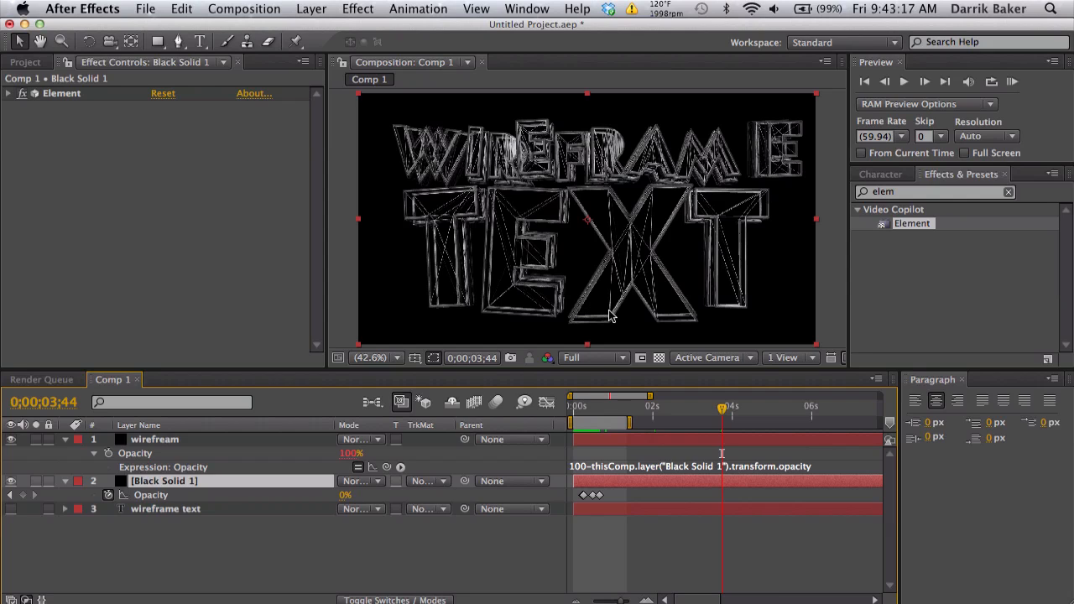
{"action": "mouse_move", "coordinate": [490, 346]}
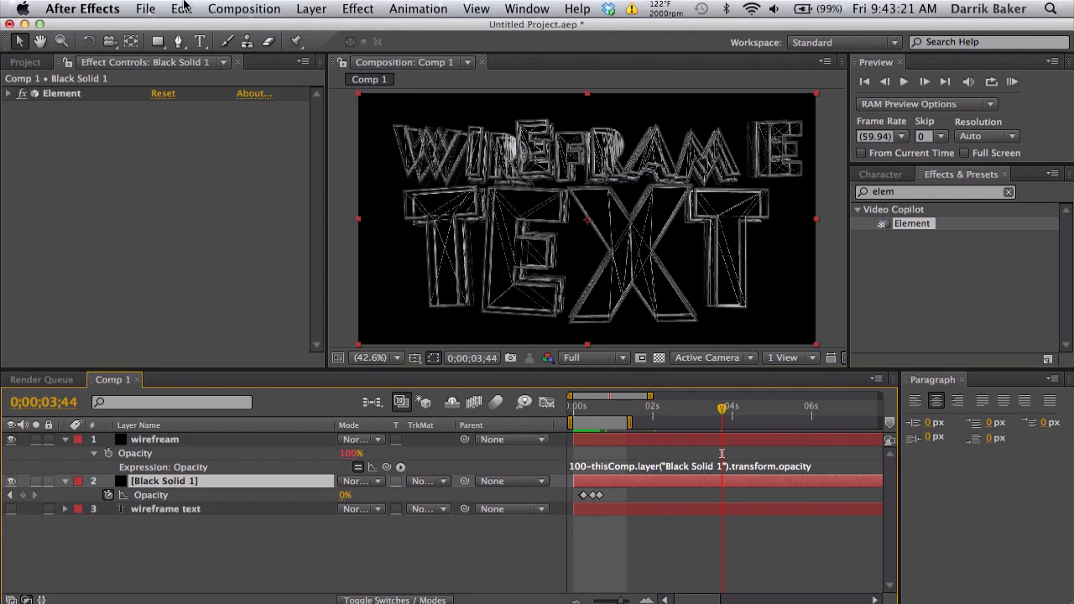
Step: Create a new 1280×720 composition, Comp 2, with default settings
{"action": "left_click", "coordinate": [245, 8]}
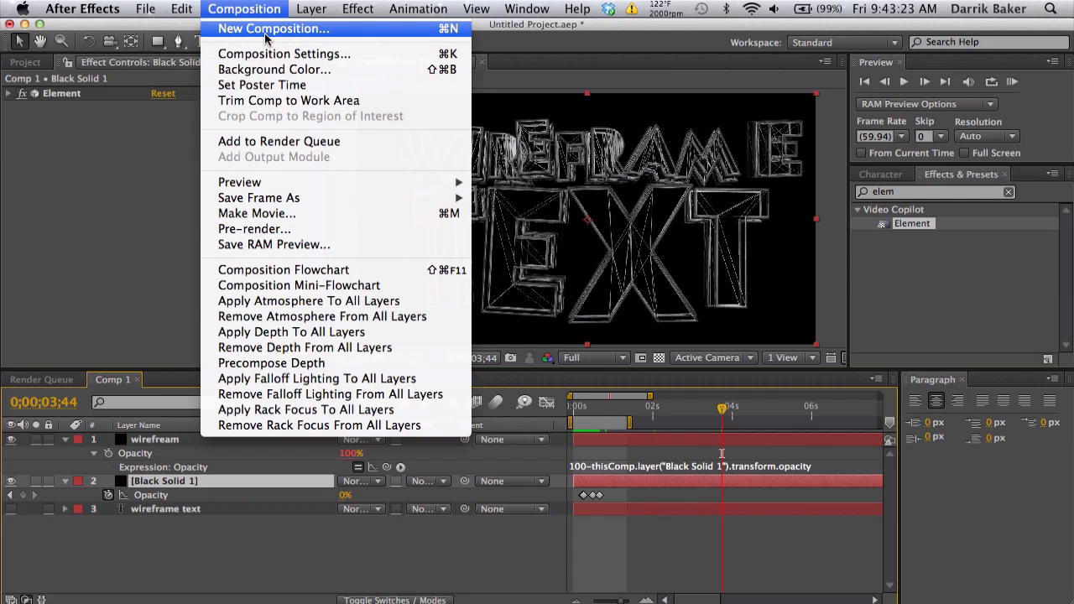
{"action": "left_click", "coordinate": [272, 28]}
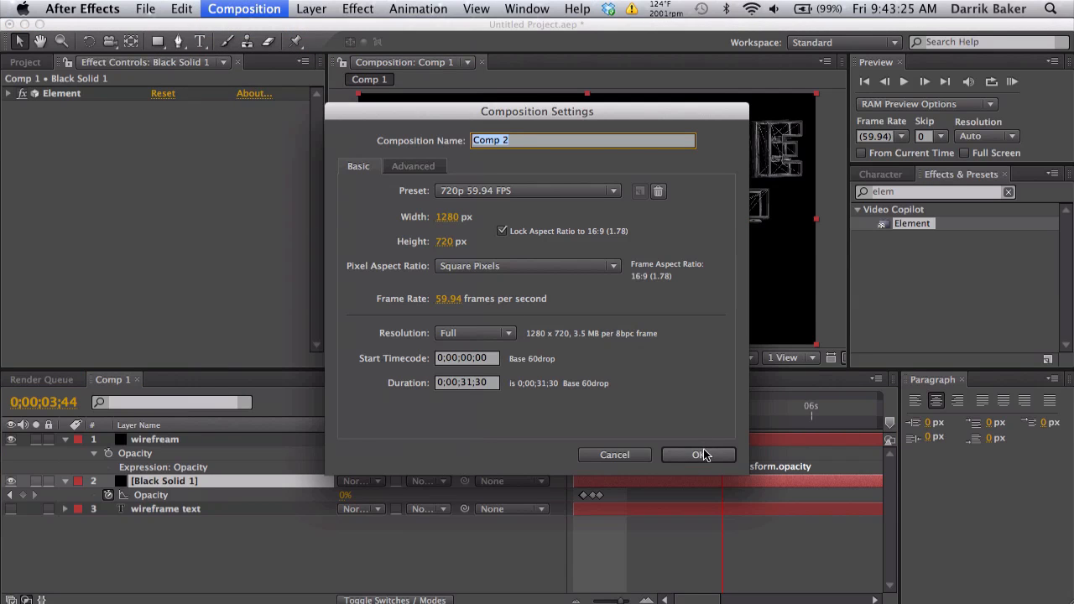
{"action": "left_click", "coordinate": [698, 454]}
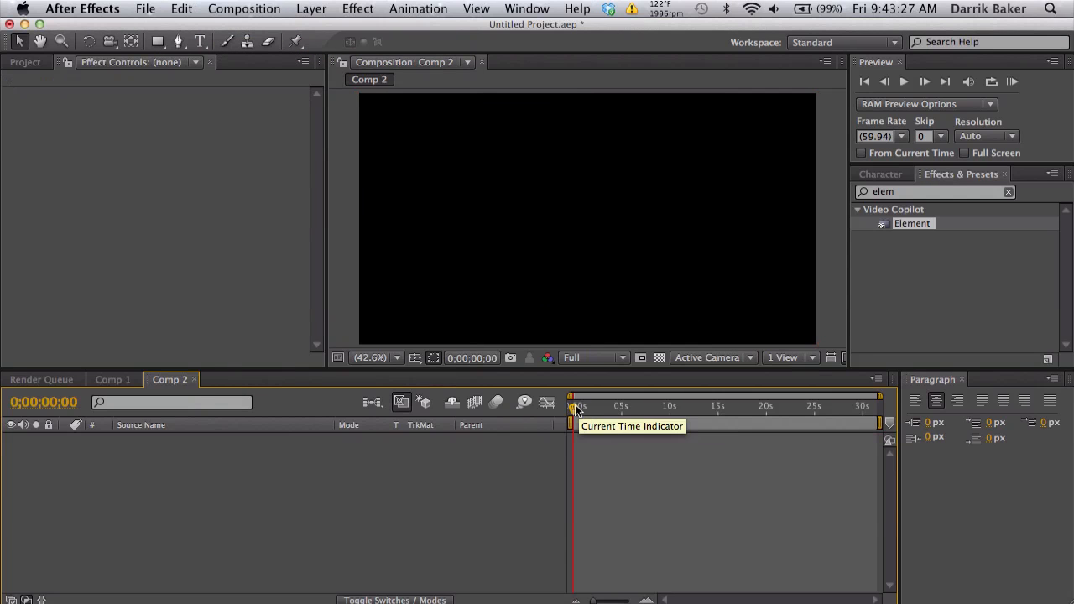
Step: Add a white text layer reading WIREFAME TEXT at about two seconds
{"action": "left_click_drag", "start_coordinate": [574, 406], "coordinate": [594, 406]}
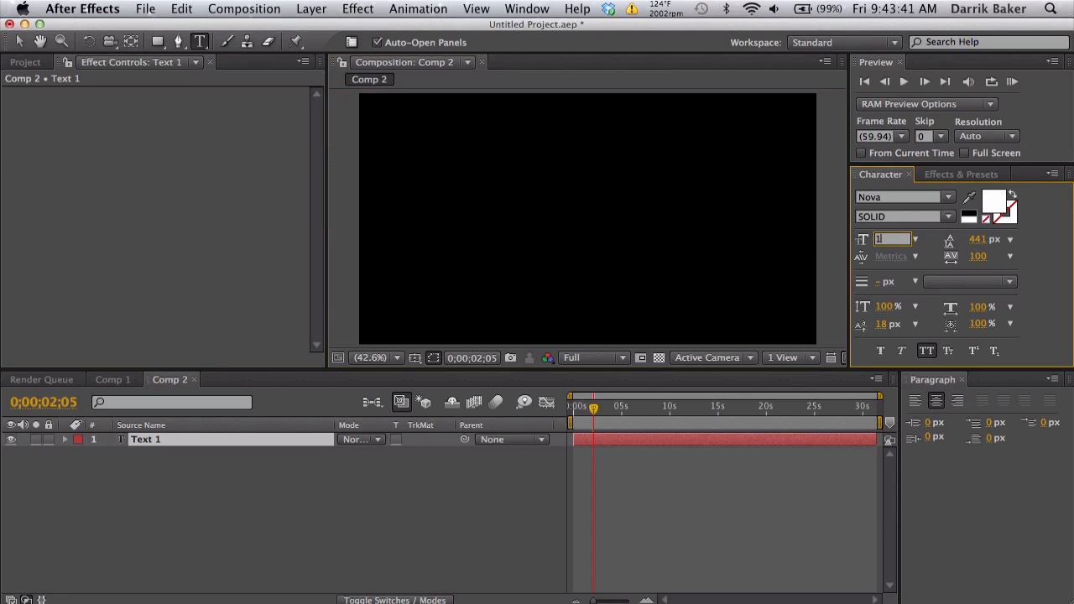
{"action": "type", "text": "WIREFAME"}
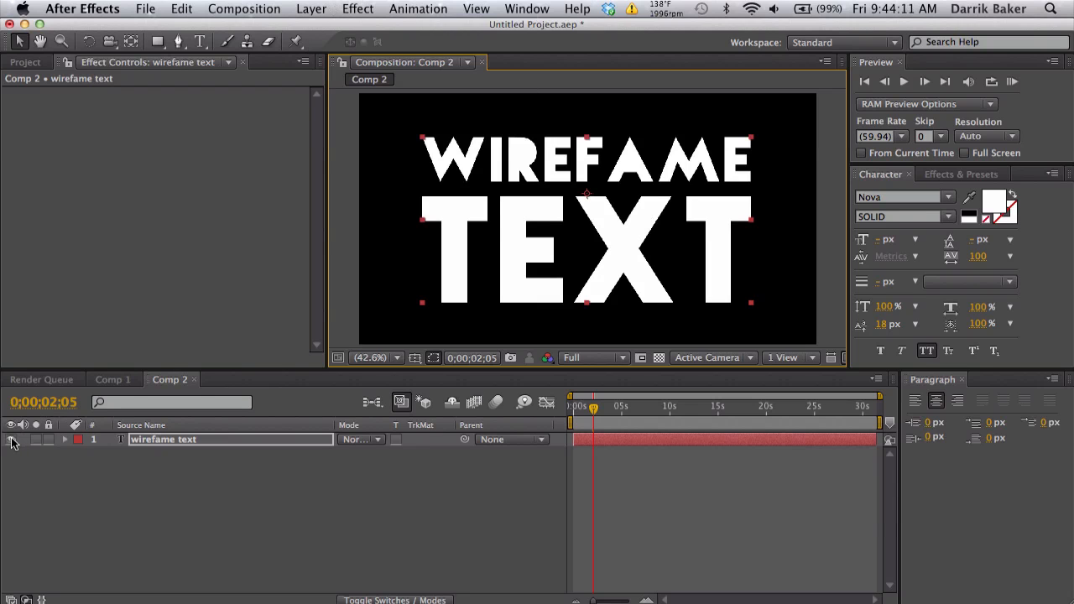
Step: Add a new black solid layer named main text
{"action": "left_click", "coordinate": [312, 10]}
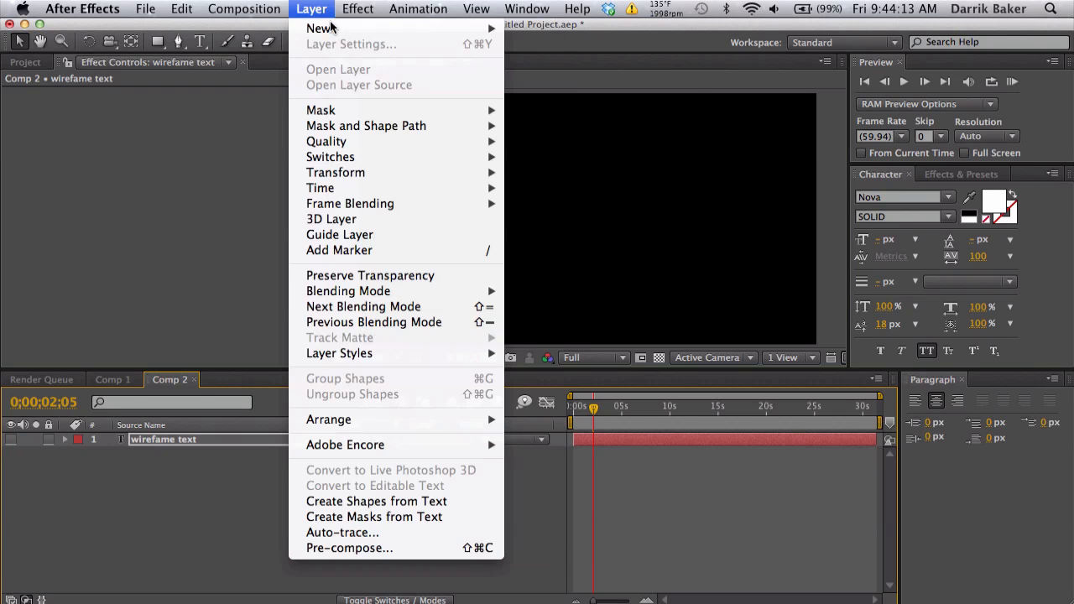
{"action": "left_click", "coordinate": [322, 27]}
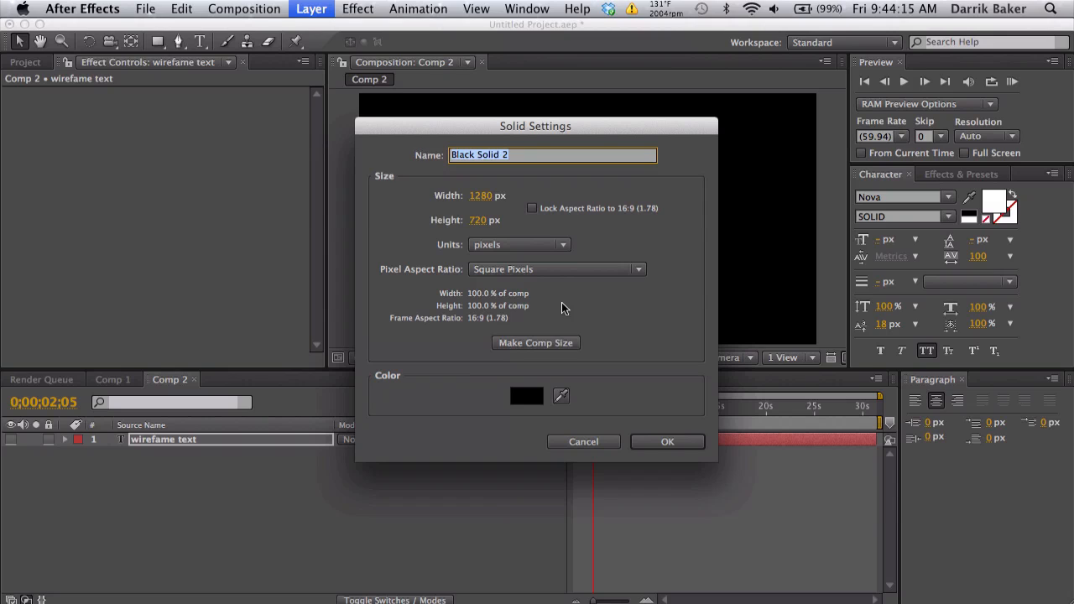
{"action": "mouse_move", "coordinate": [587, 396]}
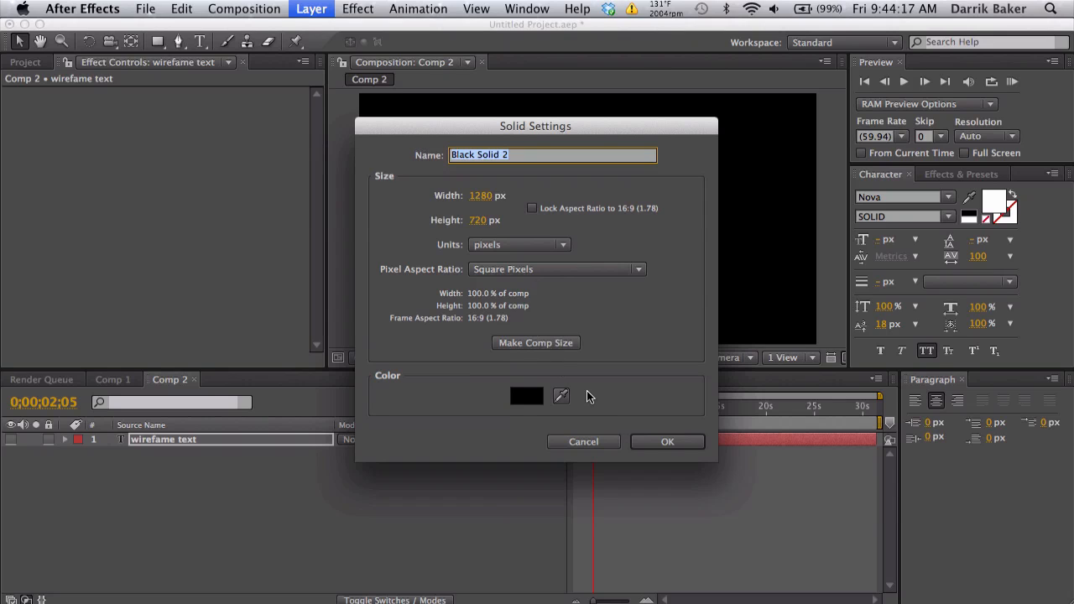
{"action": "left_click", "coordinate": [668, 441]}
{"action": "type", "text": "elem"}
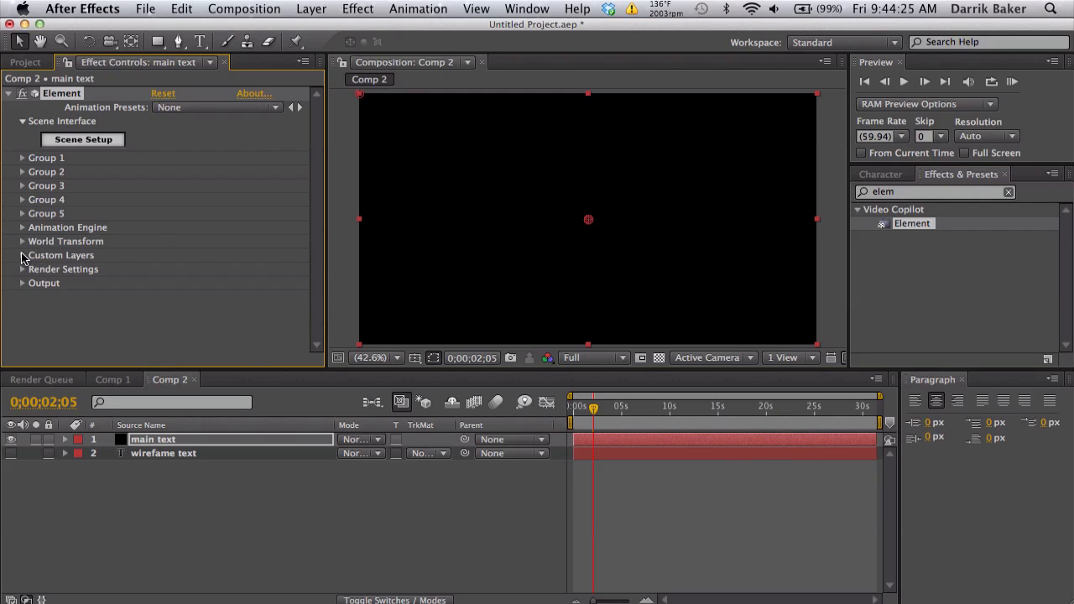
Step: In Element's Custom Layers, set Path Layer 1 to the wireframe text layer
{"action": "left_click", "coordinate": [22, 255]}
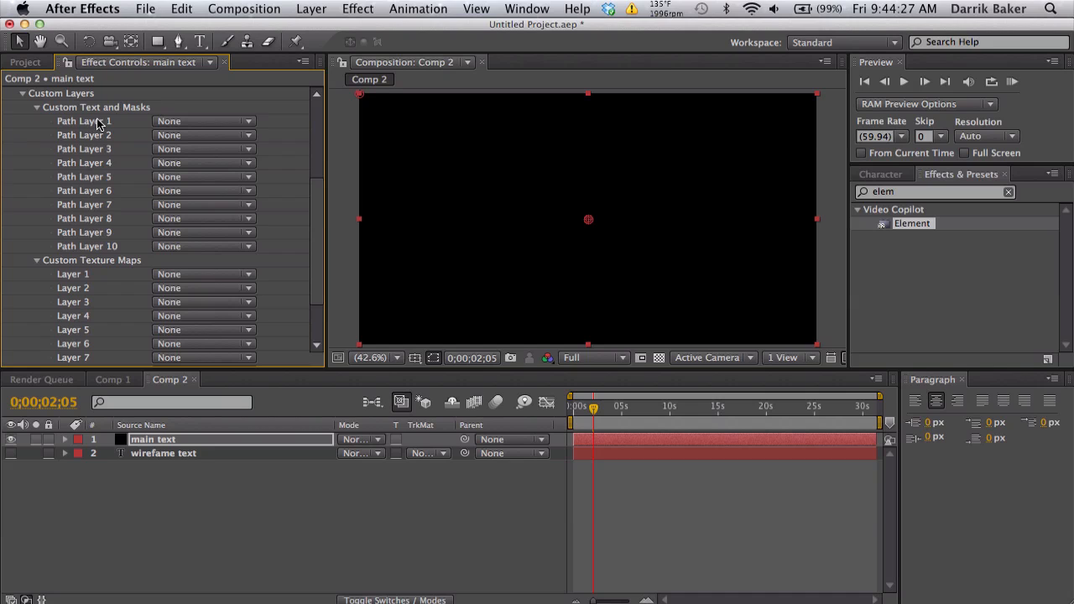
{"action": "left_click", "coordinate": [202, 120]}
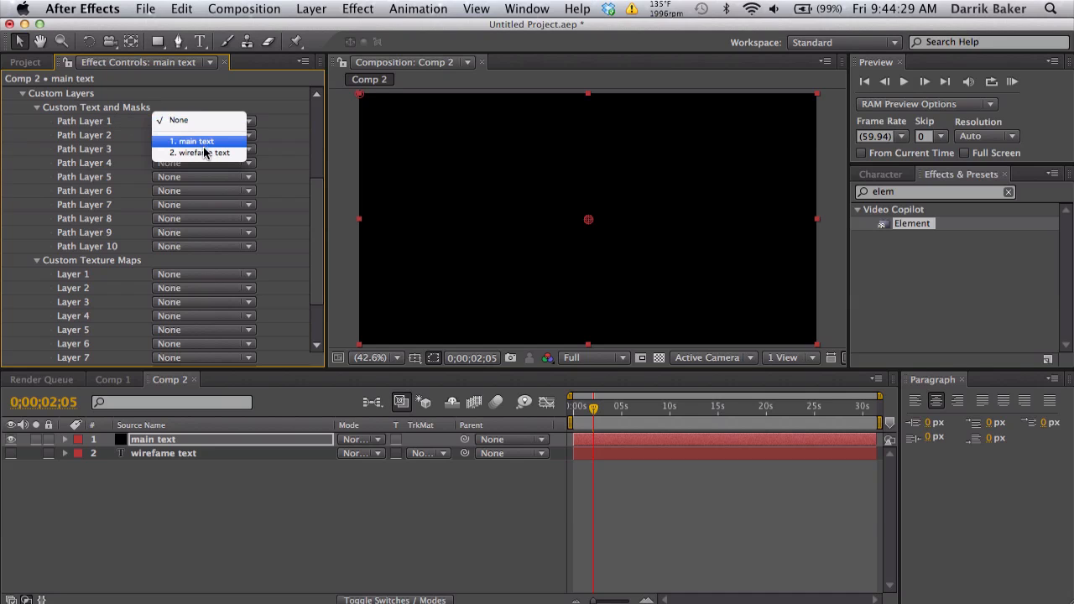
{"action": "left_click", "coordinate": [201, 153]}
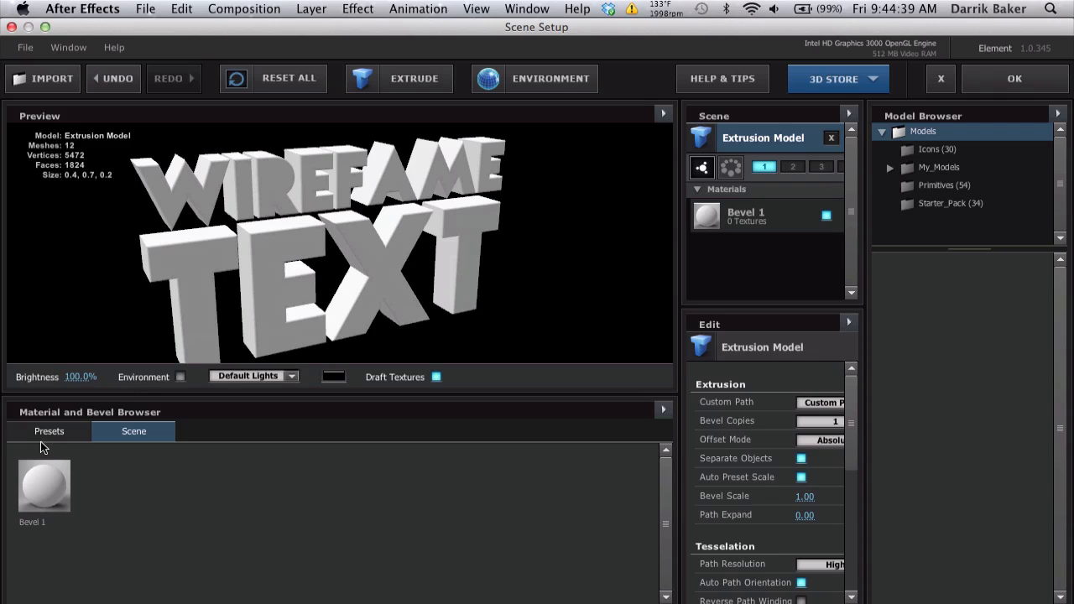
Step: Apply the Double_Down bevel preset to the extruded text in Scene Setup
{"action": "left_click", "coordinate": [49, 429]}
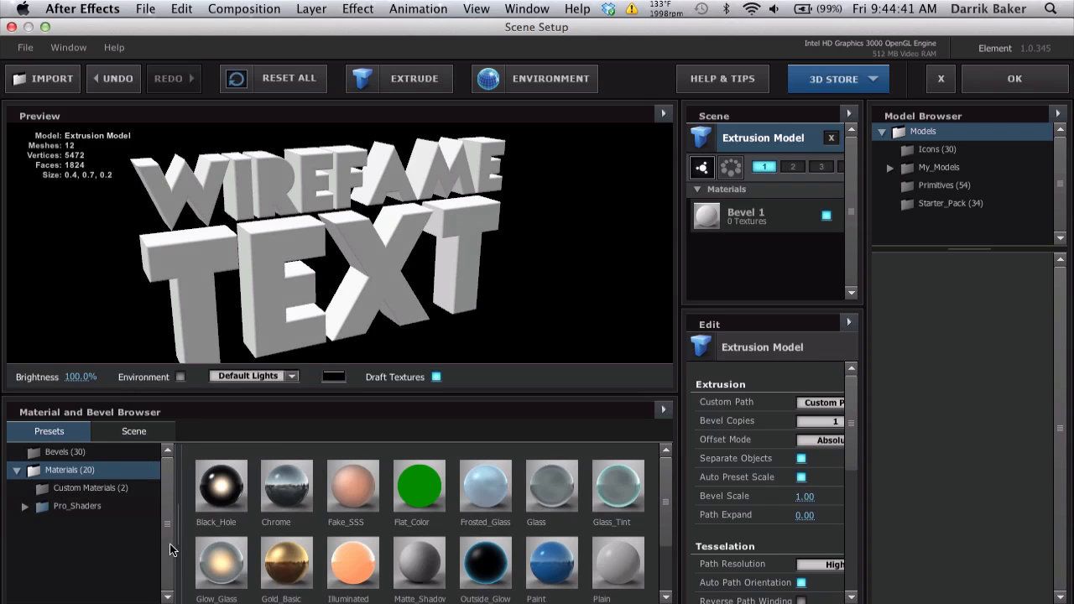
{"action": "left_click", "coordinate": [63, 451]}
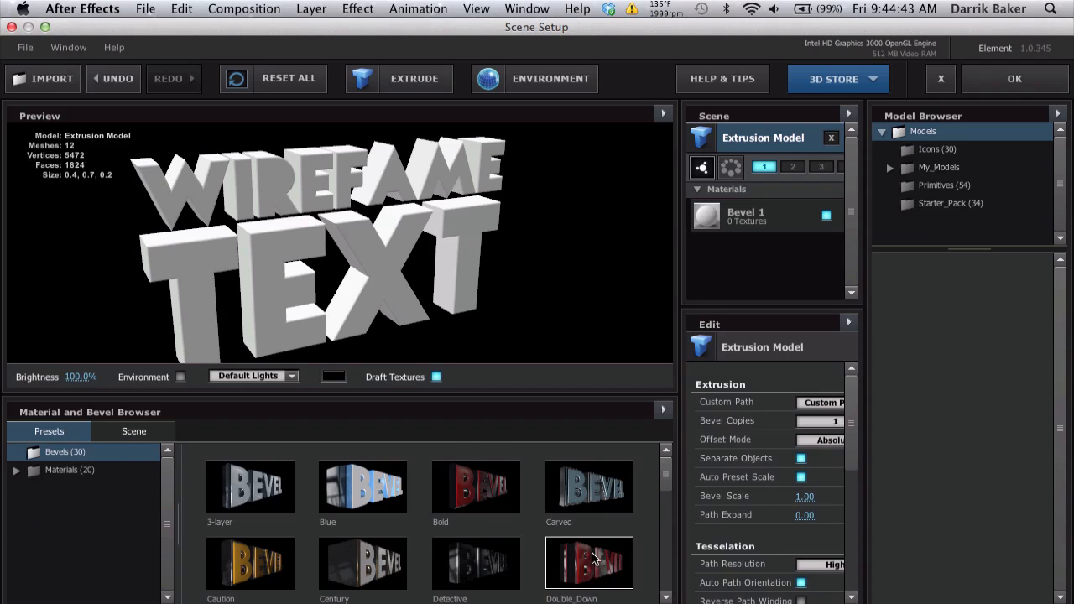
{"action": "double_click", "coordinate": [587, 562]}
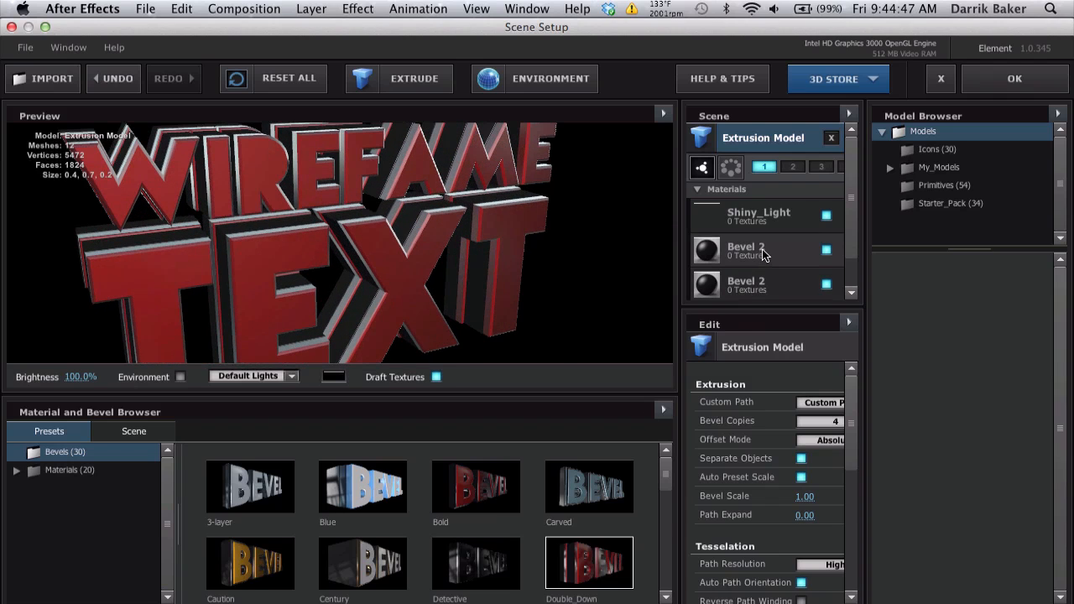
Step: Recolour the Shiny_Light material to neutral grey and accept the scene
{"action": "left_click", "coordinate": [759, 214]}
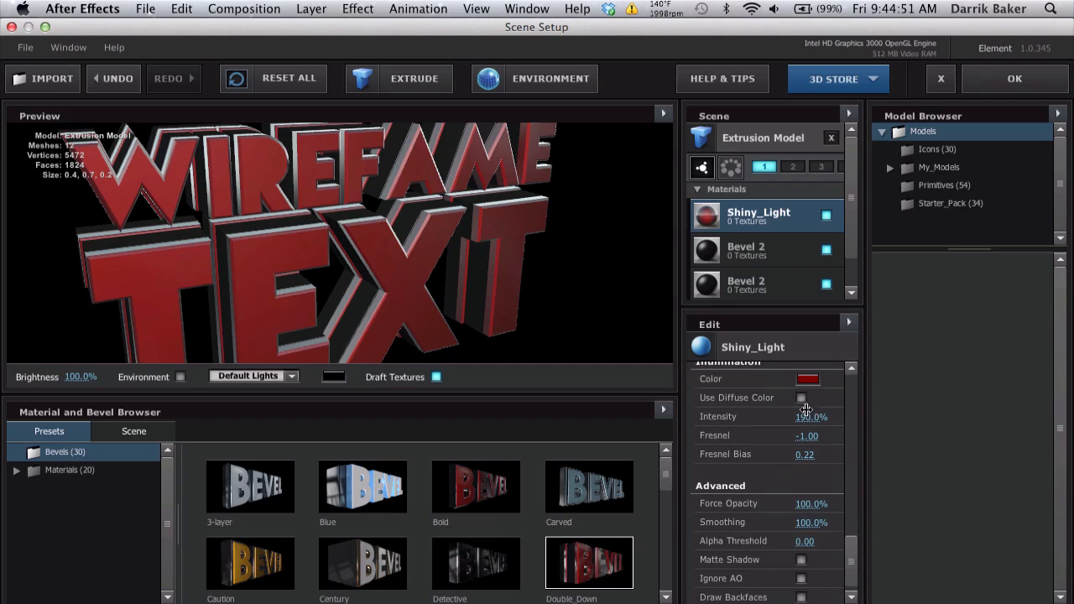
{"action": "left_click", "coordinate": [807, 379]}
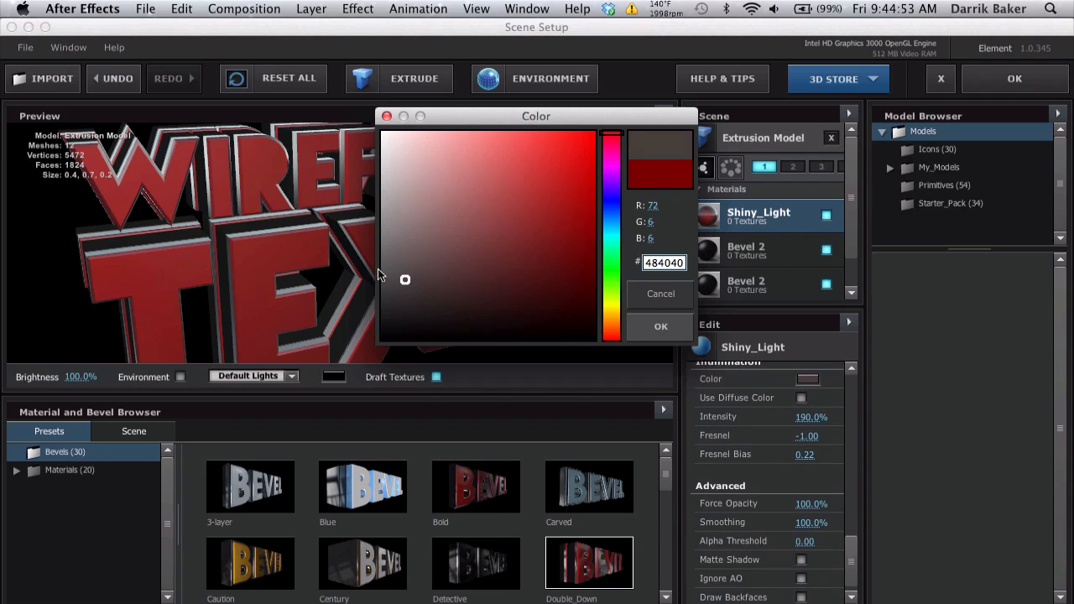
{"action": "left_click_drag", "start_coordinate": [406, 279], "coordinate": [379, 242]}
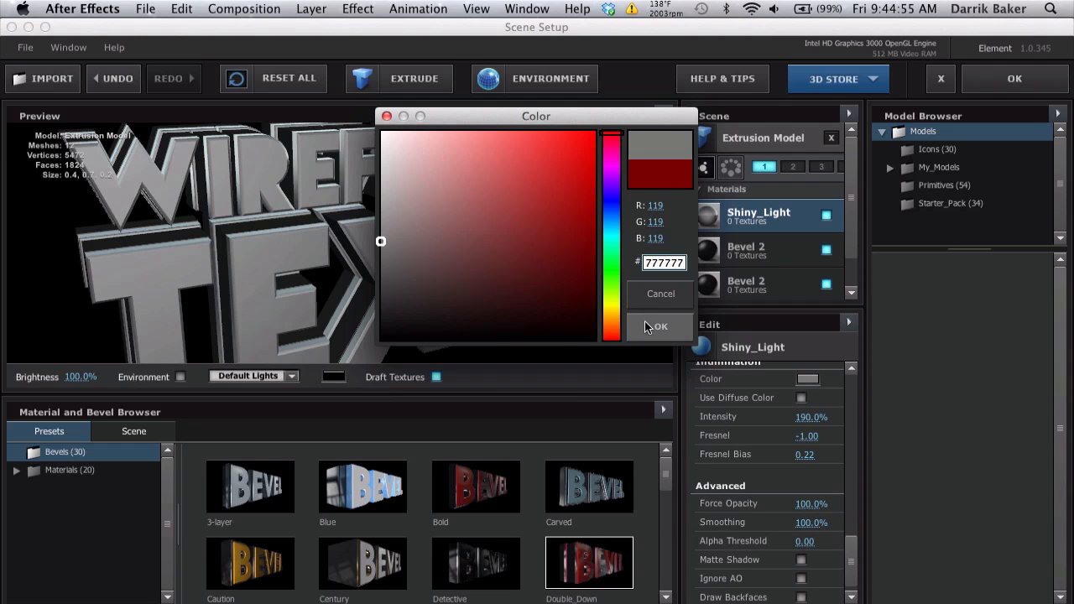
{"action": "left_click", "coordinate": [659, 326]}
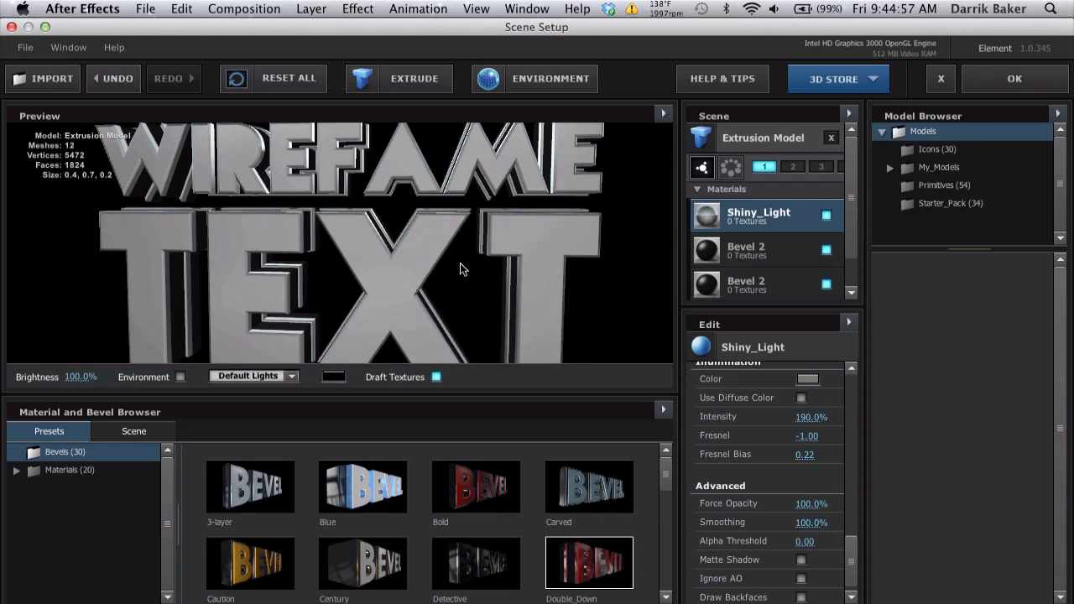
{"action": "left_click", "coordinate": [1014, 79]}
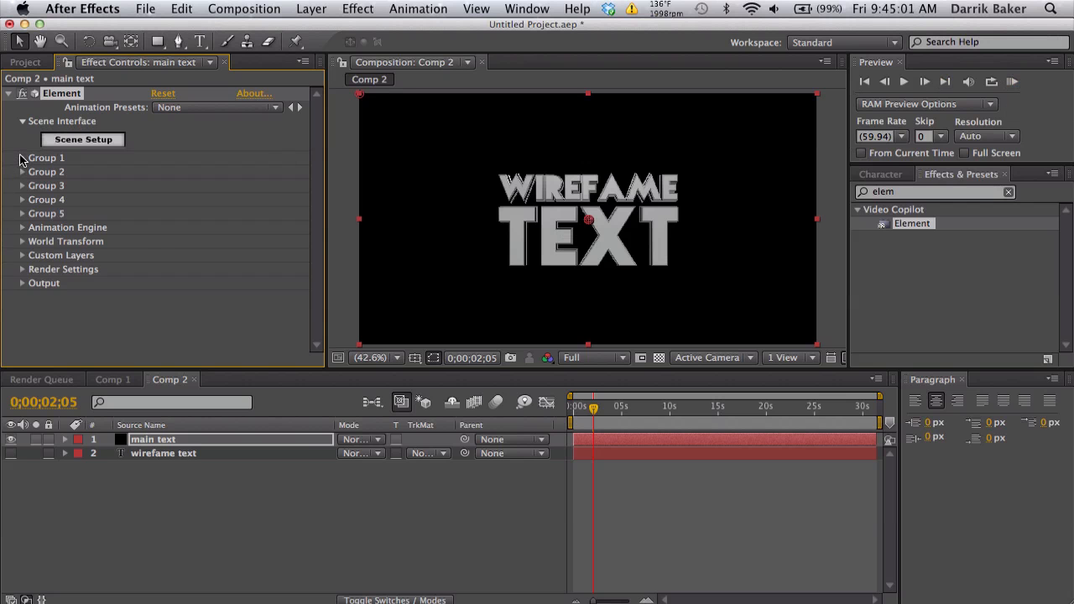
Step: Adjust Group 1 settings so the silver text fills the frame, exposing Particle Look
{"action": "left_click", "coordinate": [22, 158]}
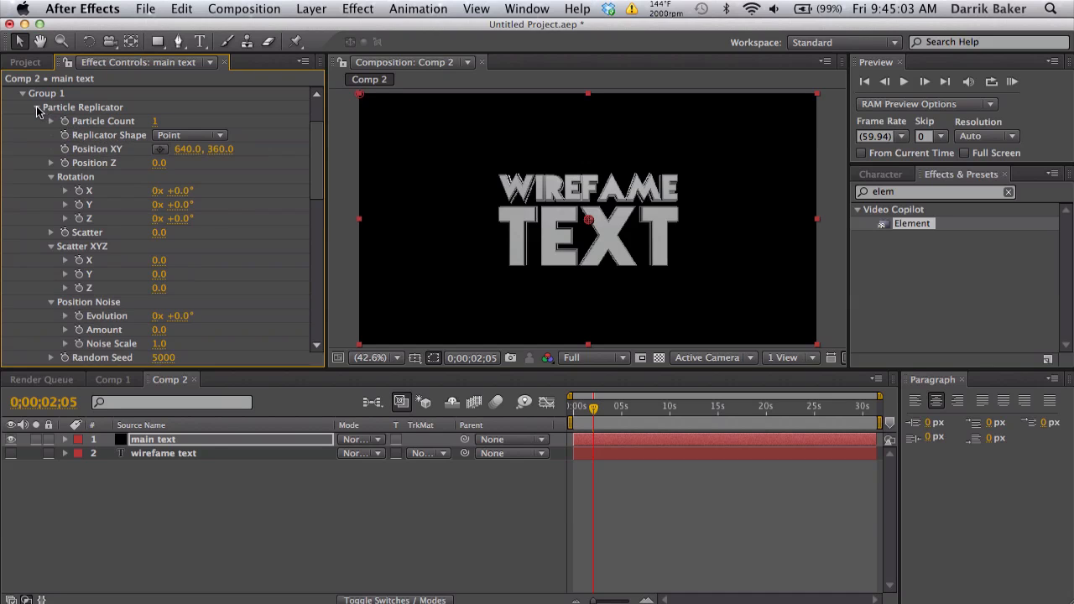
{"action": "left_click", "coordinate": [37, 107]}
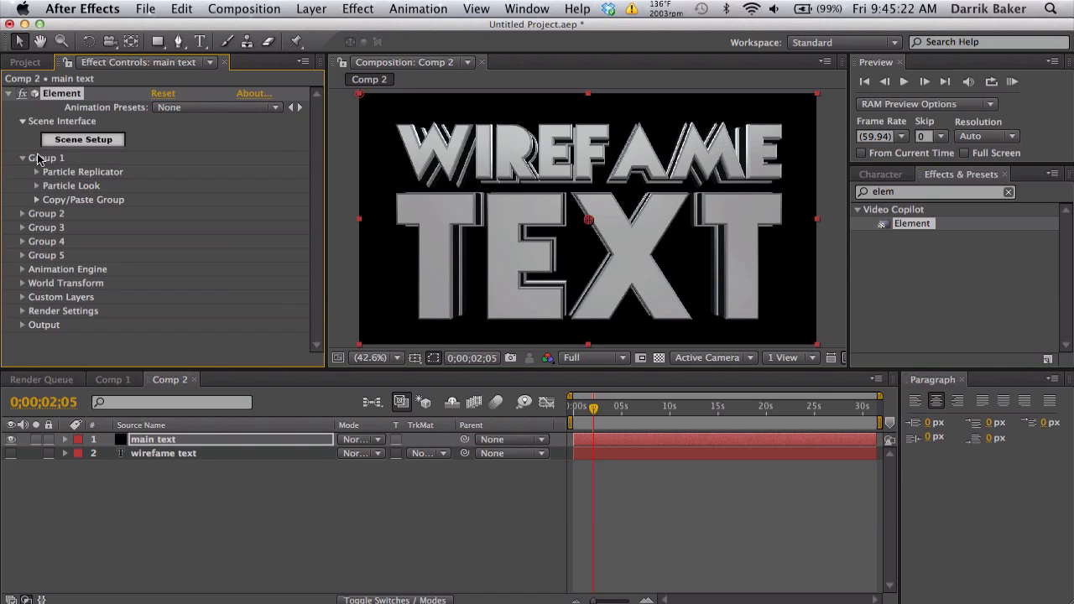
{"action": "left_click", "coordinate": [37, 185]}
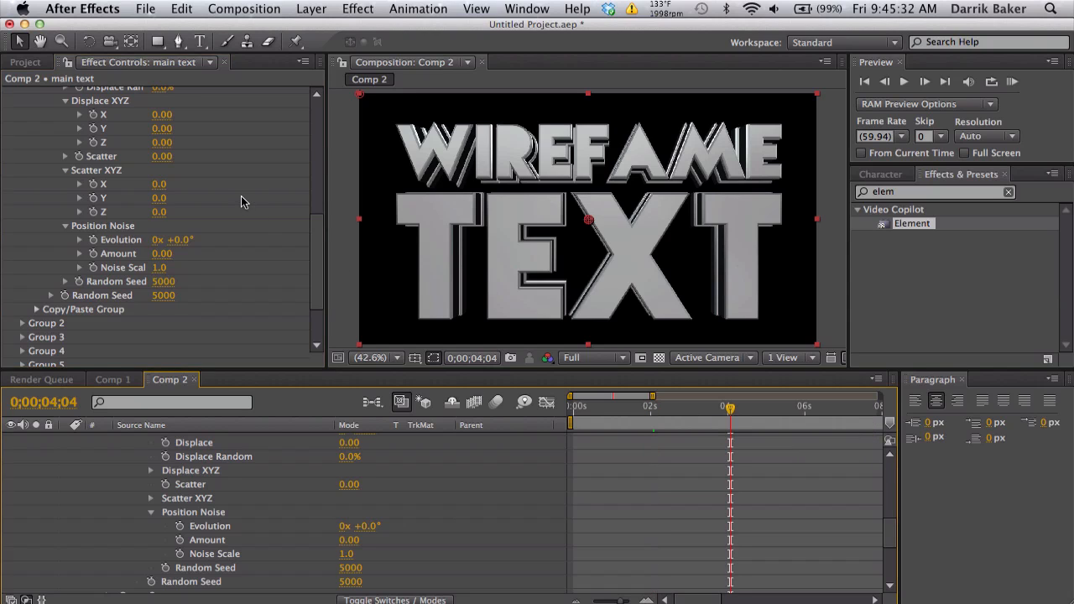
Step: Keyframe Rotation Random and Scatter Z at 0;00;04;04 on the main text layer
{"action": "scroll", "scroll_direction": "up", "scroll_amount": 3}
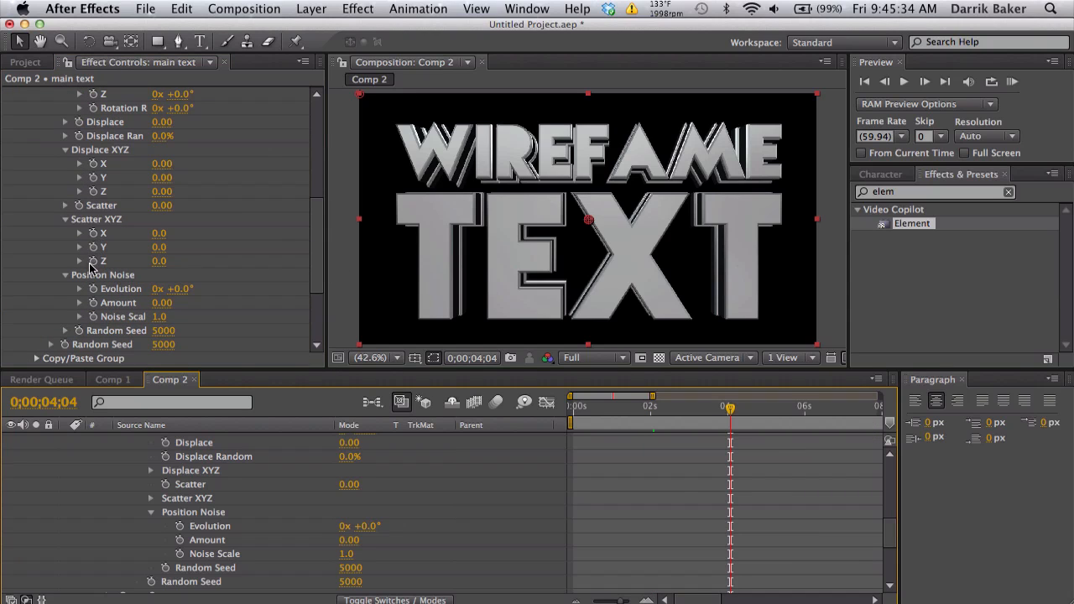
{"action": "scroll", "scroll_direction": "up", "scroll_amount": 3}
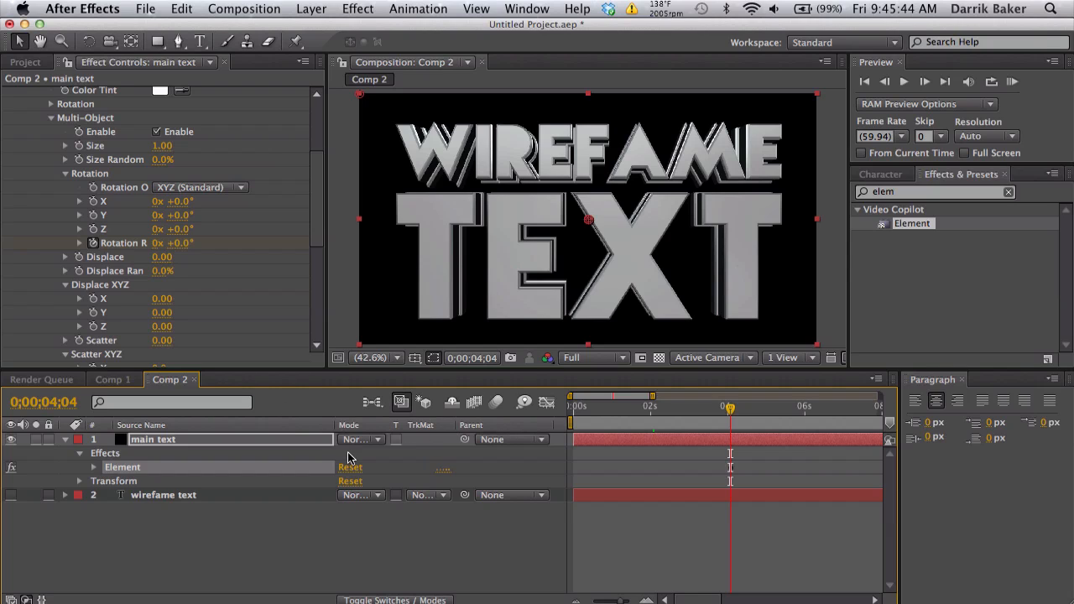
{"action": "left_click", "coordinate": [620, 406]}
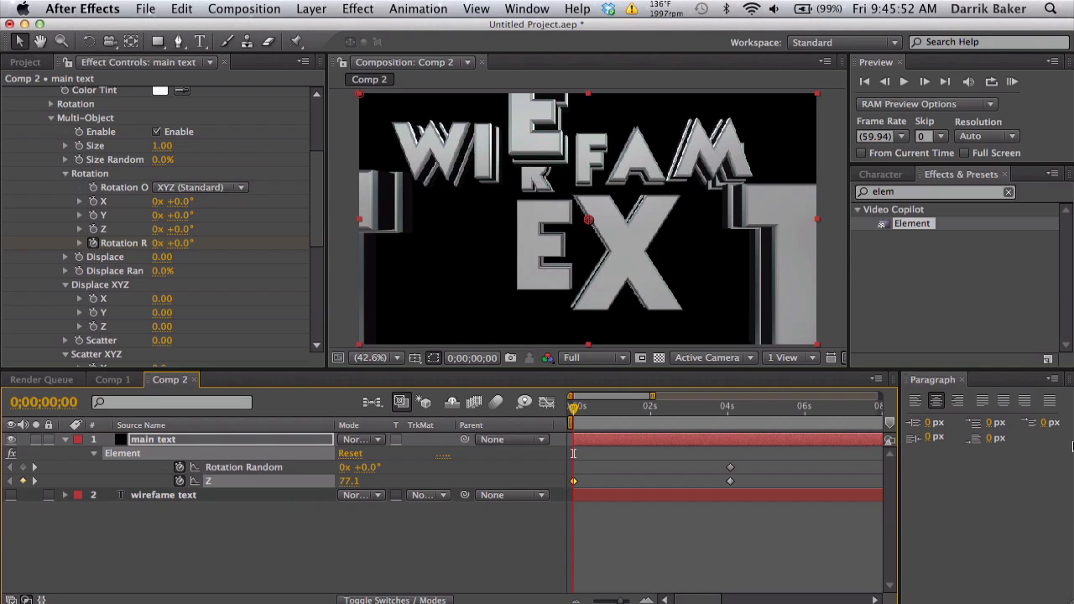
Step: At frame zero, set a negative Z offset to scatter the letters apart
{"action": "left_click_drag", "start_coordinate": [349, 480], "coordinate": [377, 480]}
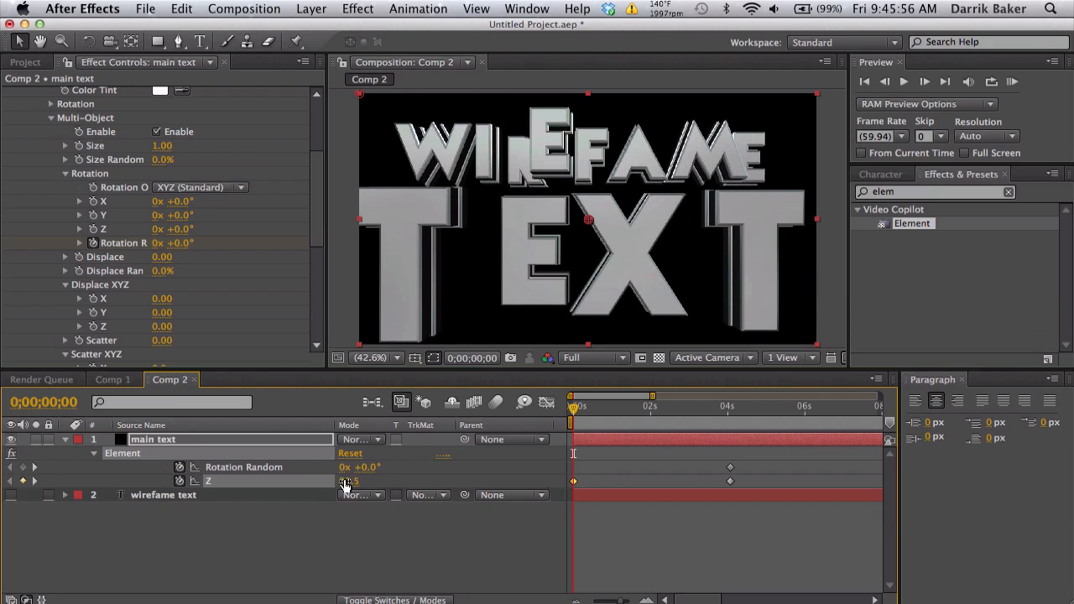
{"action": "left_click_drag", "start_coordinate": [350, 480], "coordinate": [351, 495]}
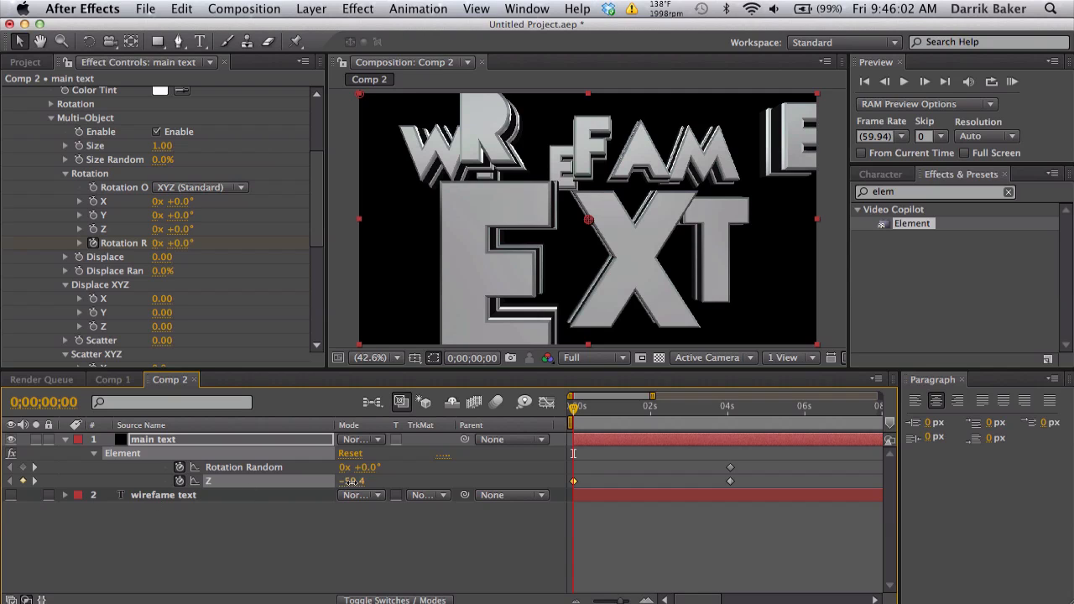
{"action": "left_click_drag", "start_coordinate": [352, 480], "coordinate": [311, 480]}
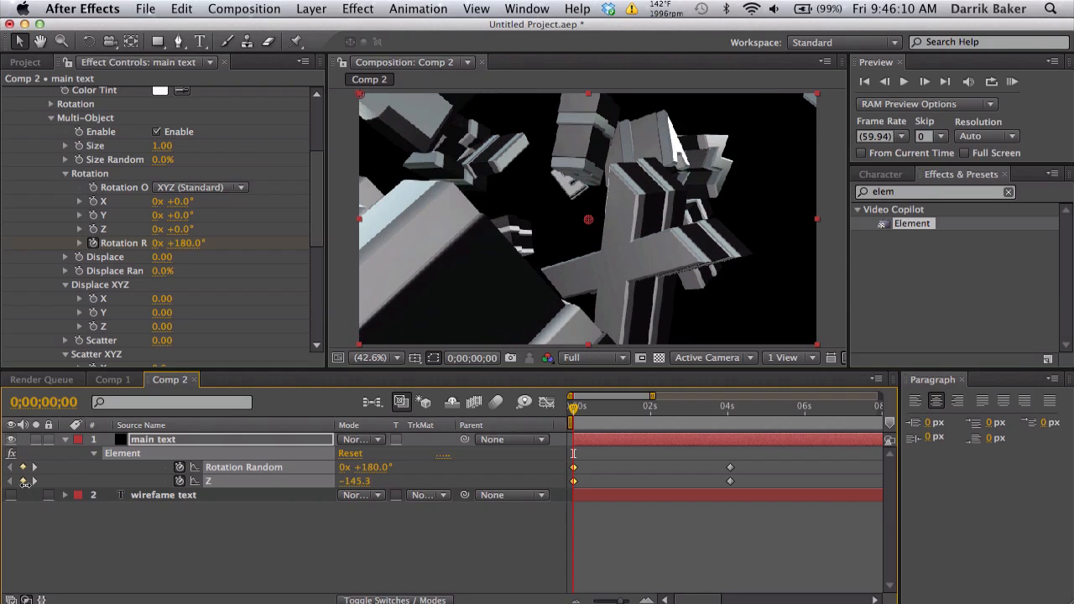
Step: Give the letters 180° random rotation at the start and Easy Ease the final keyframes
{"action": "left_click_drag", "start_coordinate": [573, 405], "coordinate": [648, 405]}
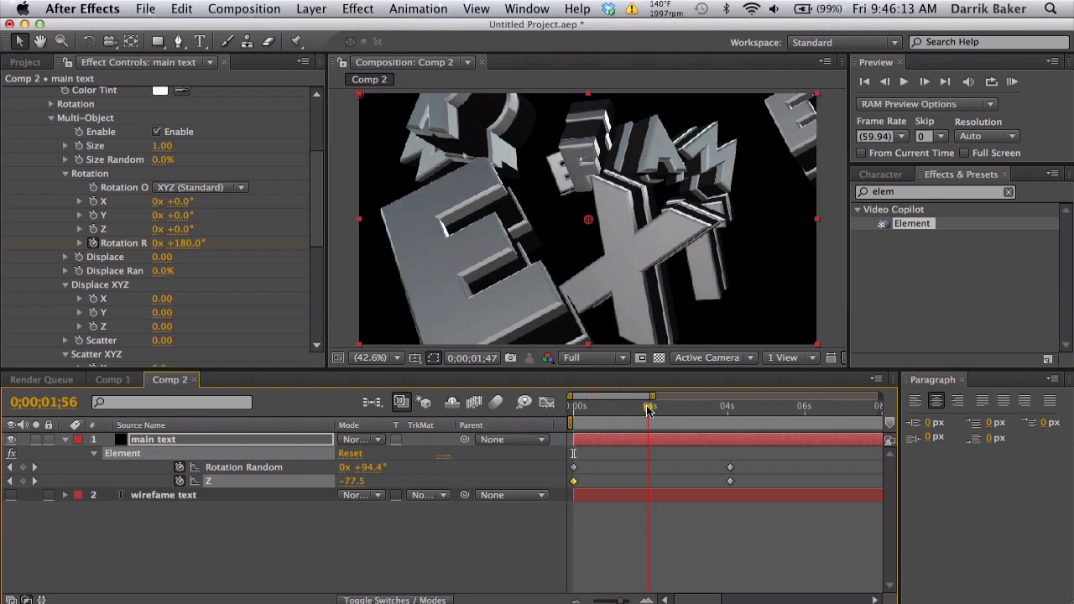
{"action": "left_click_drag", "start_coordinate": [648, 406], "coordinate": [749, 406]}
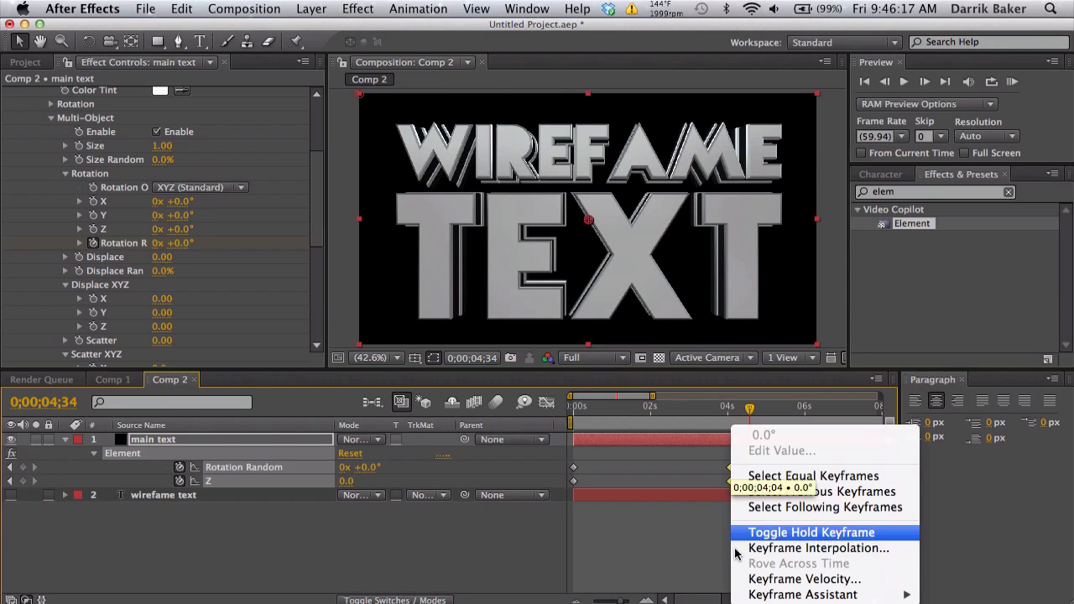
{"action": "left_click", "coordinate": [811, 532]}
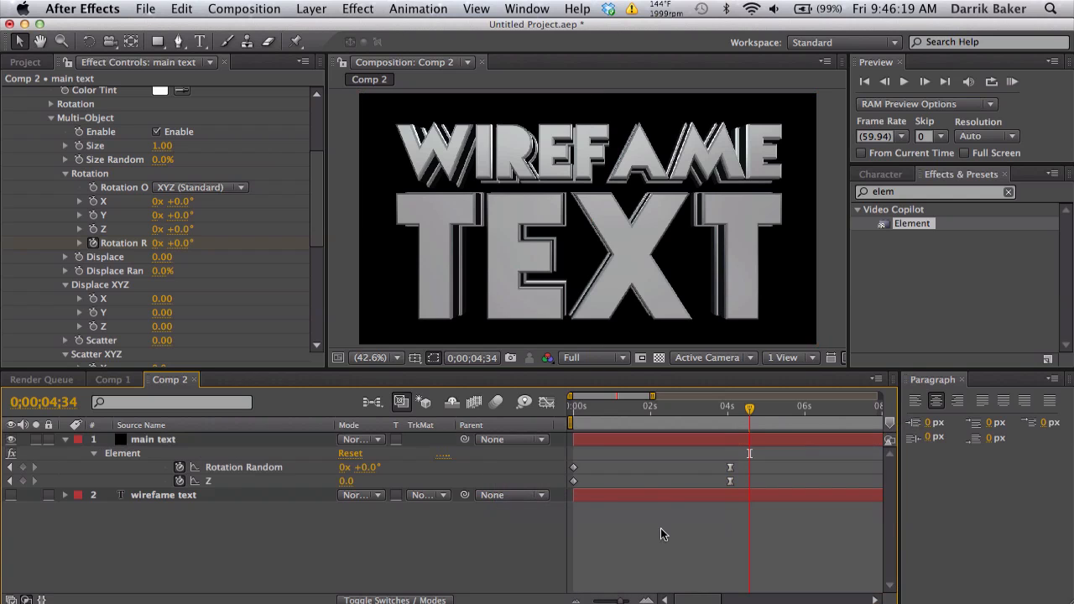
{"action": "left_click", "coordinate": [574, 406]}
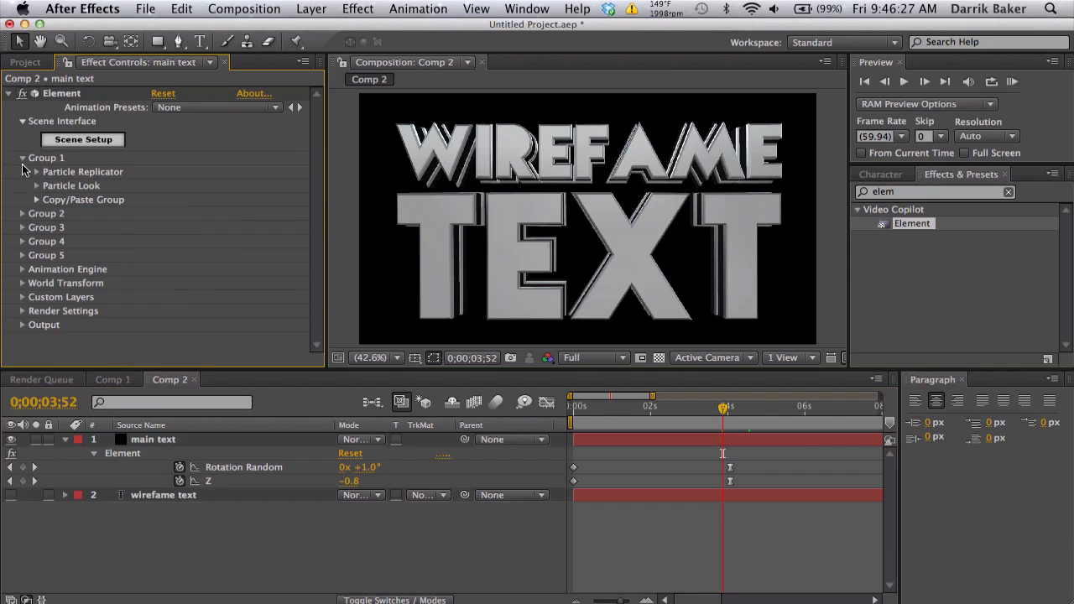
Step: Duplicate main text as wireframe text and reveal keyframes on both layers
{"action": "left_click", "coordinate": [22, 158]}
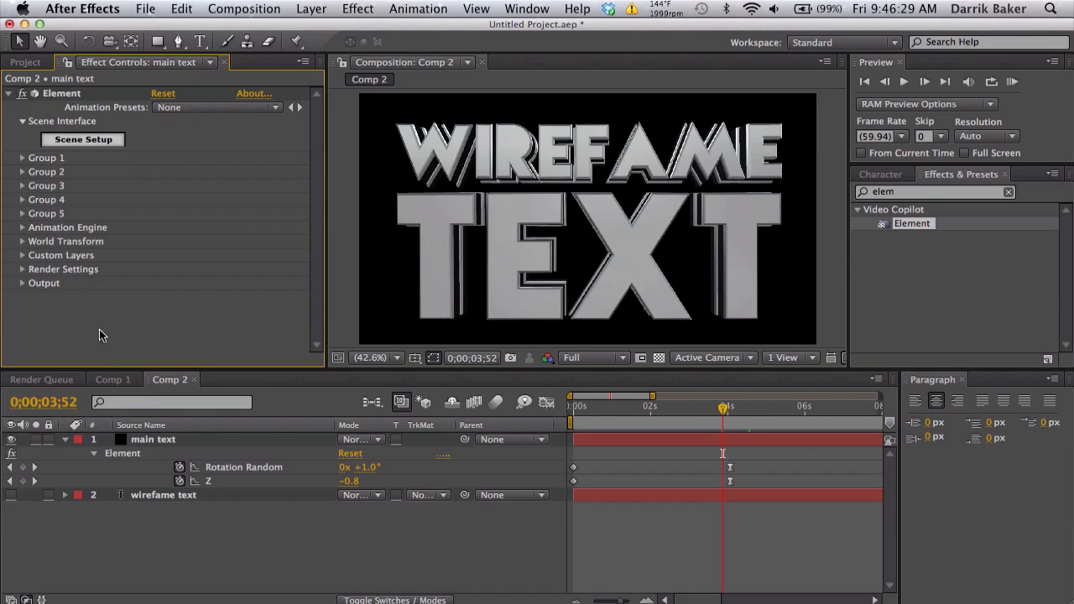
{"action": "left_click", "coordinate": [153, 439]}
{"action": "type", "text": "wireframe"}
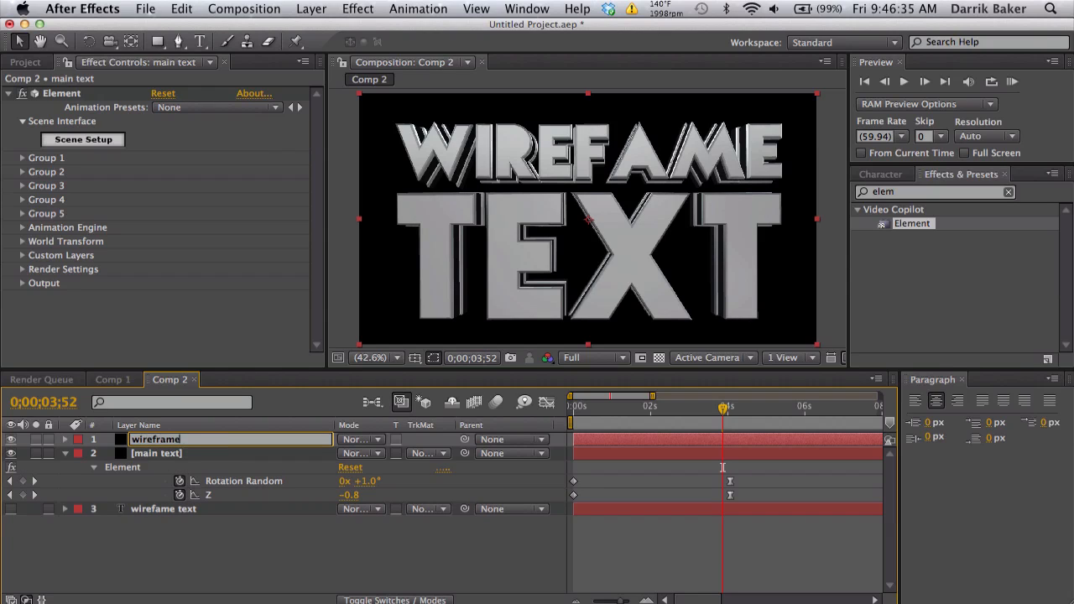
{"action": "left_click", "coordinate": [164, 440]}
{"action": "type", "text": " text"}
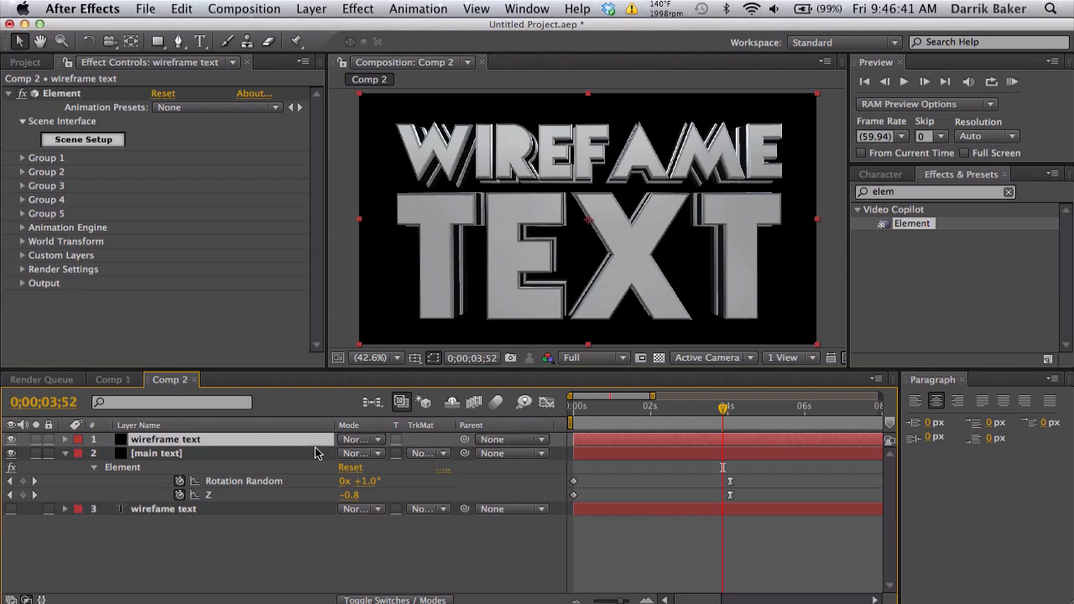
{"action": "left_click", "coordinate": [156, 453]}
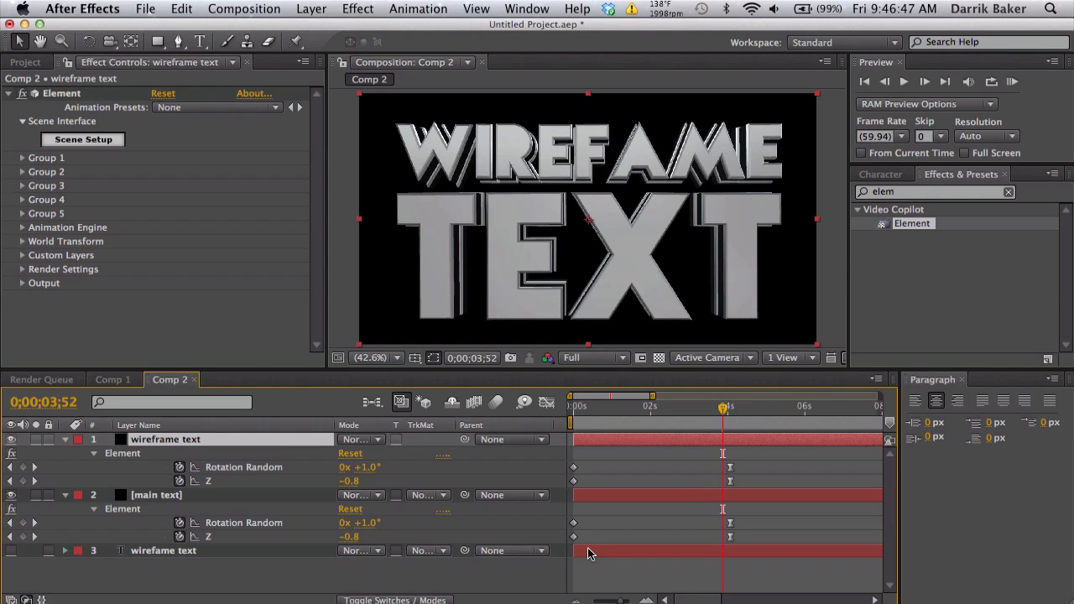
{"action": "mouse_move", "coordinate": [161, 305]}
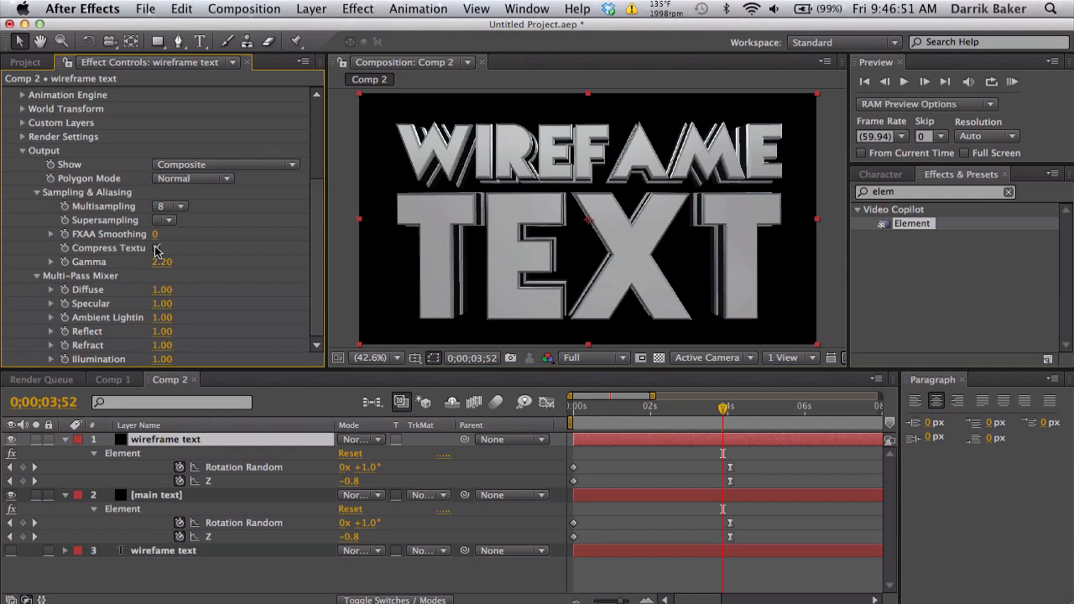
Step: Set Element's Polygon Mode to Wireframe, view at 100%, and set layer mode to Add
{"action": "left_click", "coordinate": [193, 178]}
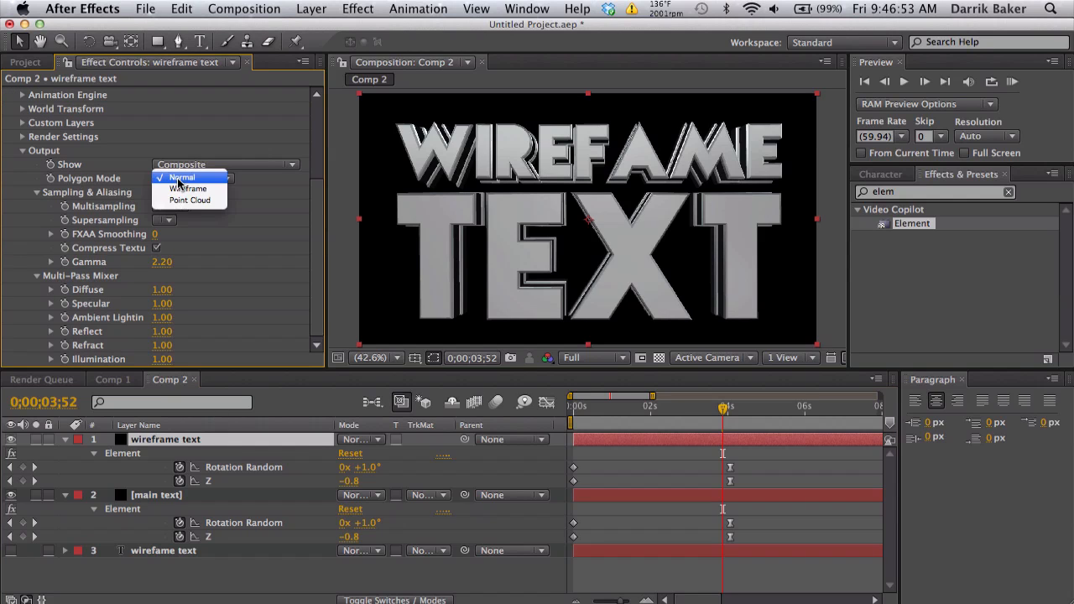
{"action": "left_click", "coordinate": [190, 188]}
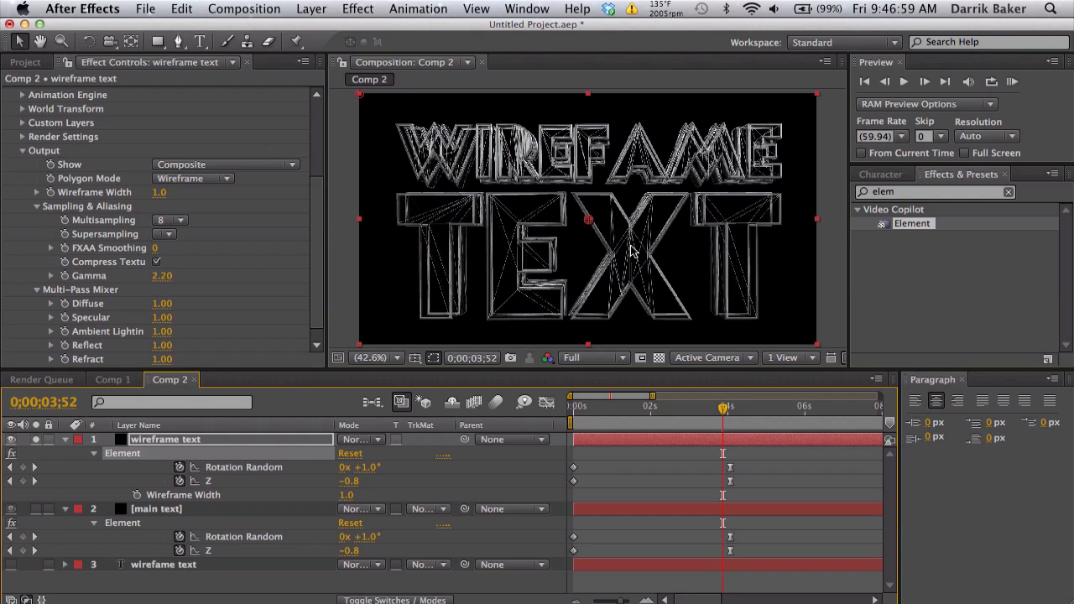
{"action": "left_click", "coordinate": [369, 357]}
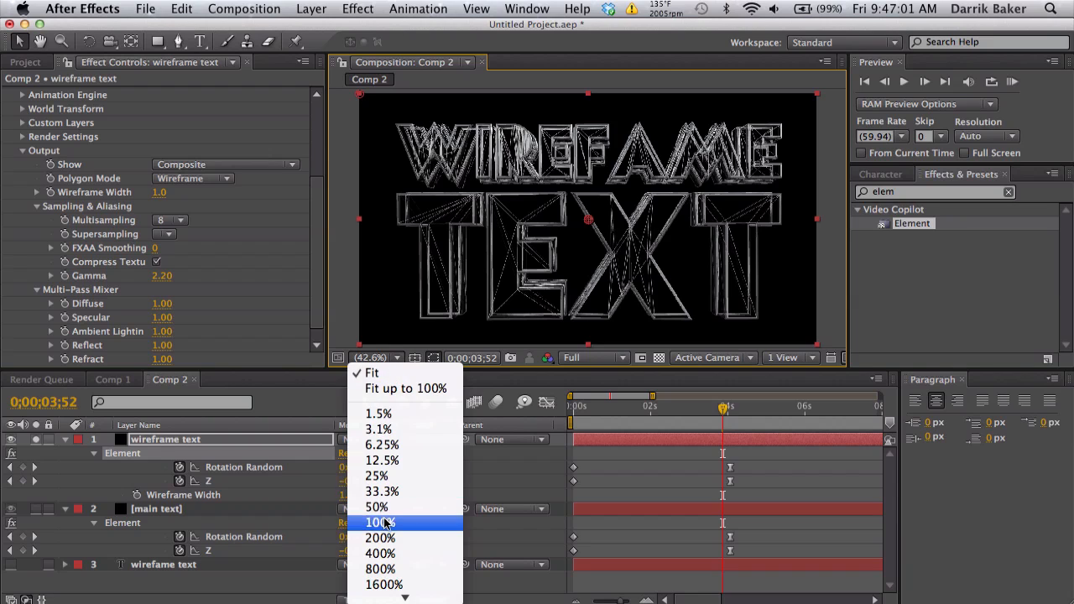
{"action": "left_click", "coordinate": [380, 522]}
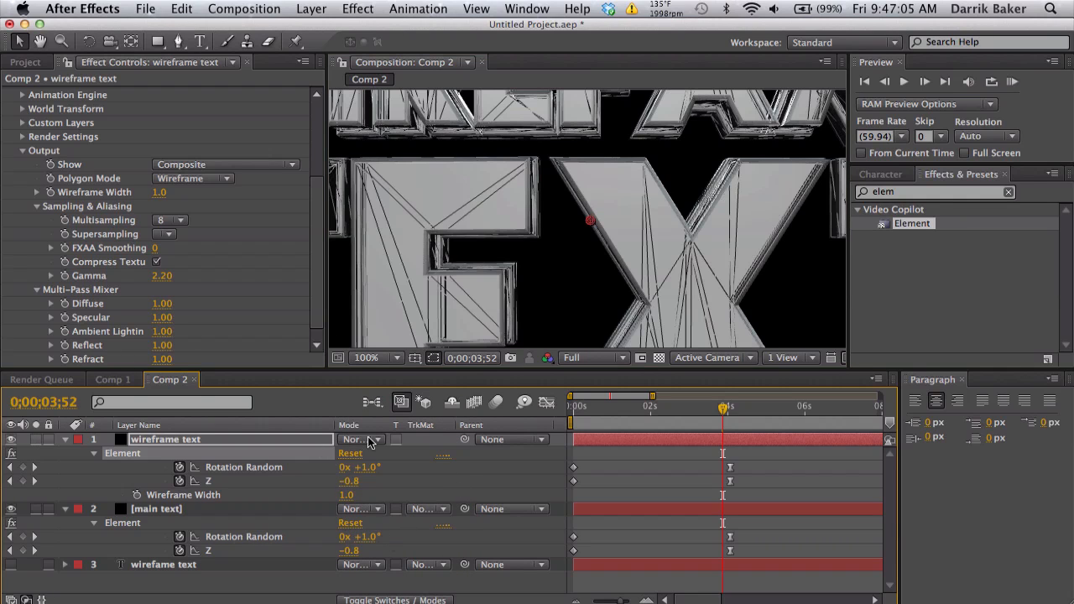
{"action": "left_click", "coordinate": [361, 440]}
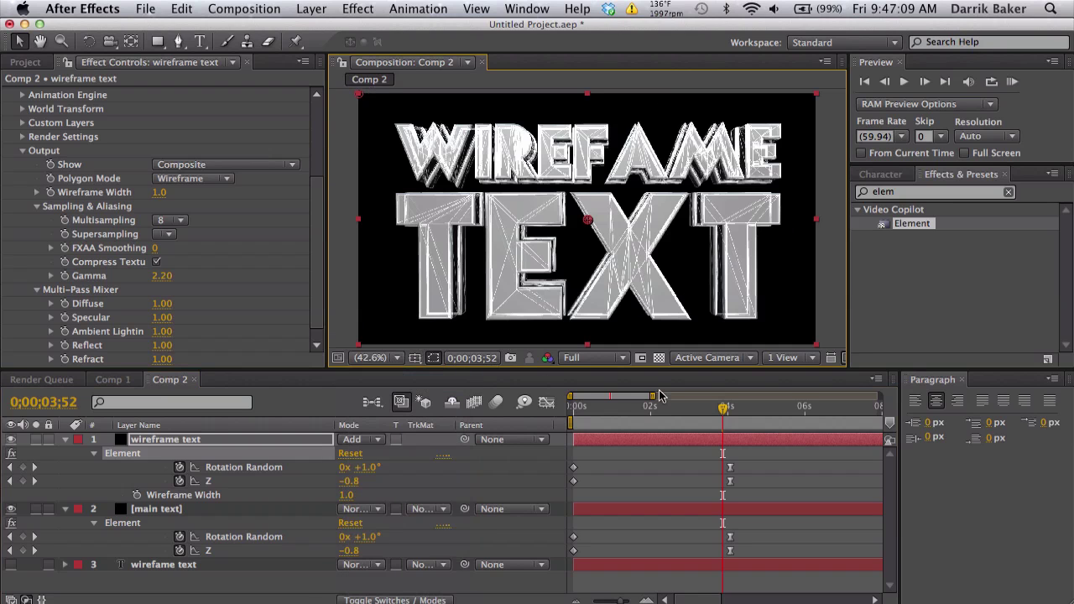
{"action": "left_click_drag", "start_coordinate": [723, 406], "coordinate": [606, 406]}
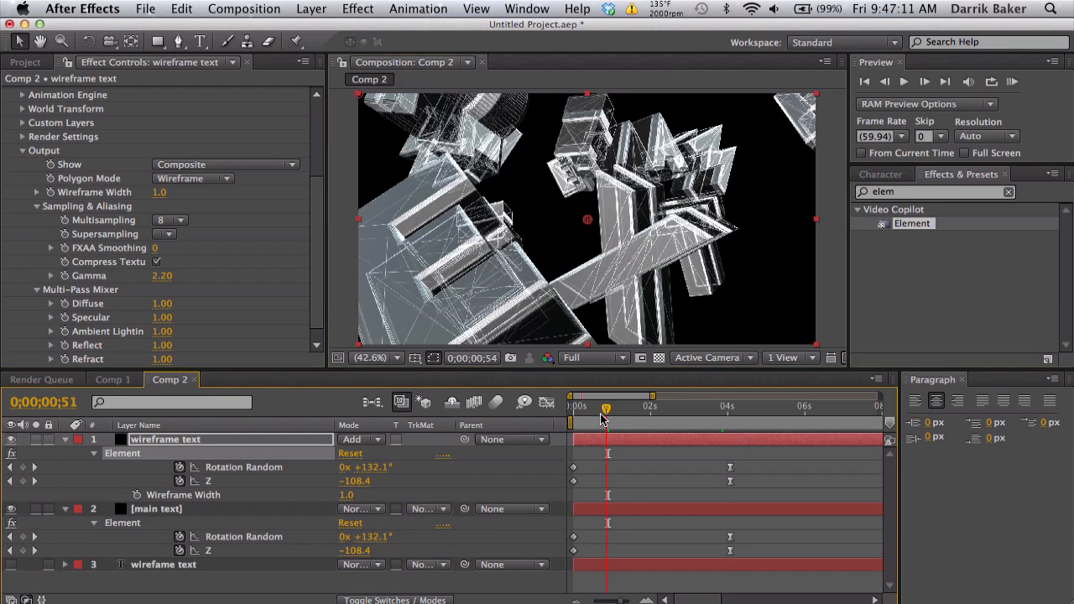
{"action": "left_click_drag", "start_coordinate": [606, 406], "coordinate": [591, 406]}
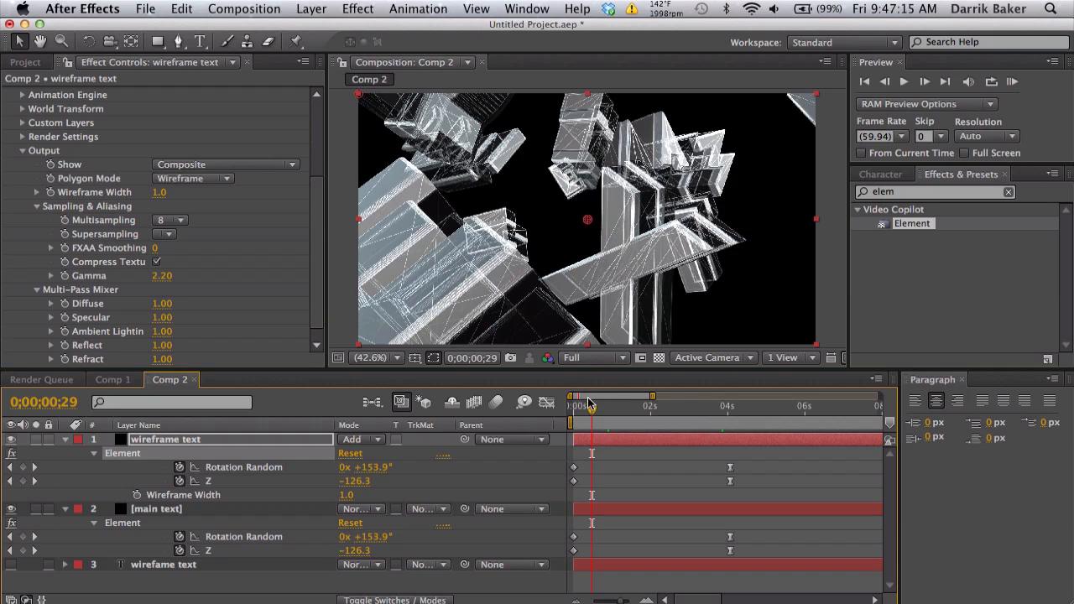
{"action": "left_click_drag", "start_coordinate": [587, 405], "coordinate": [597, 405]}
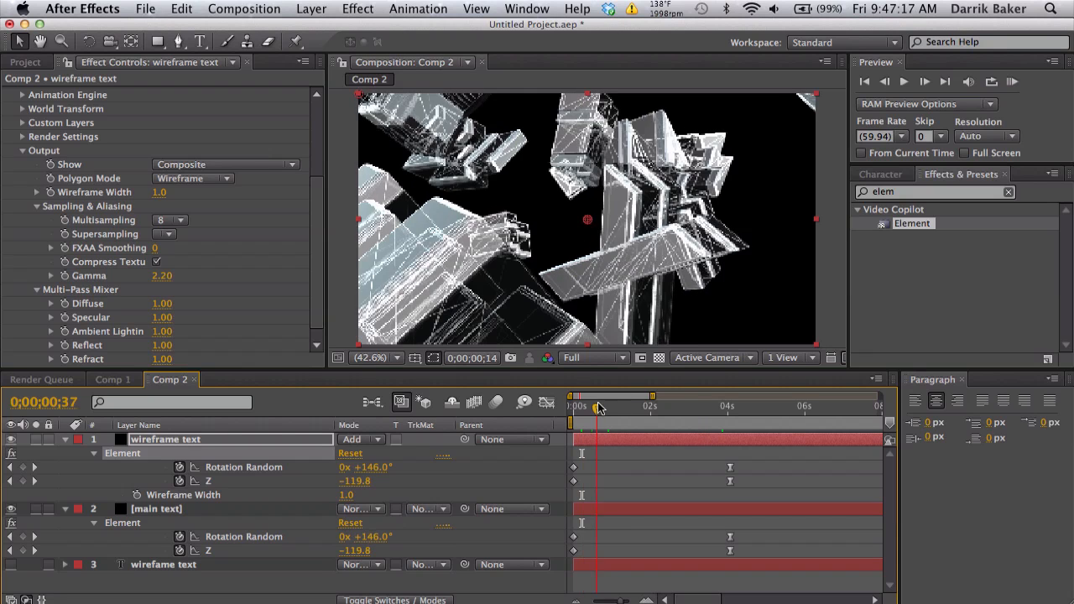
{"action": "left_click_drag", "start_coordinate": [596, 406], "coordinate": [641, 406]}
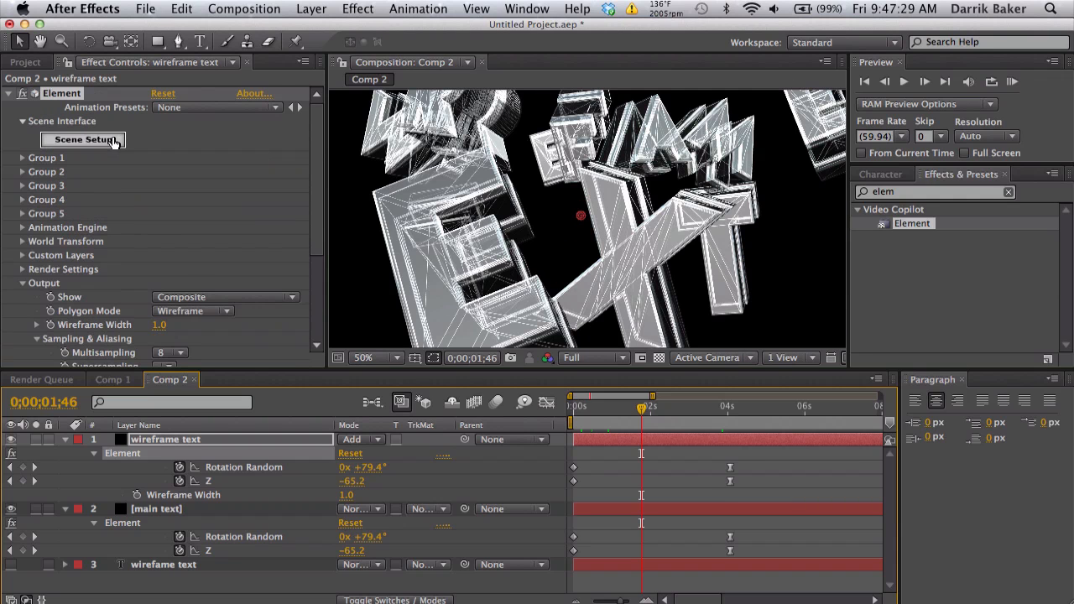
Step: Visit Element's Scene Setup and cancel without saving changes
{"action": "left_click", "coordinate": [84, 140]}
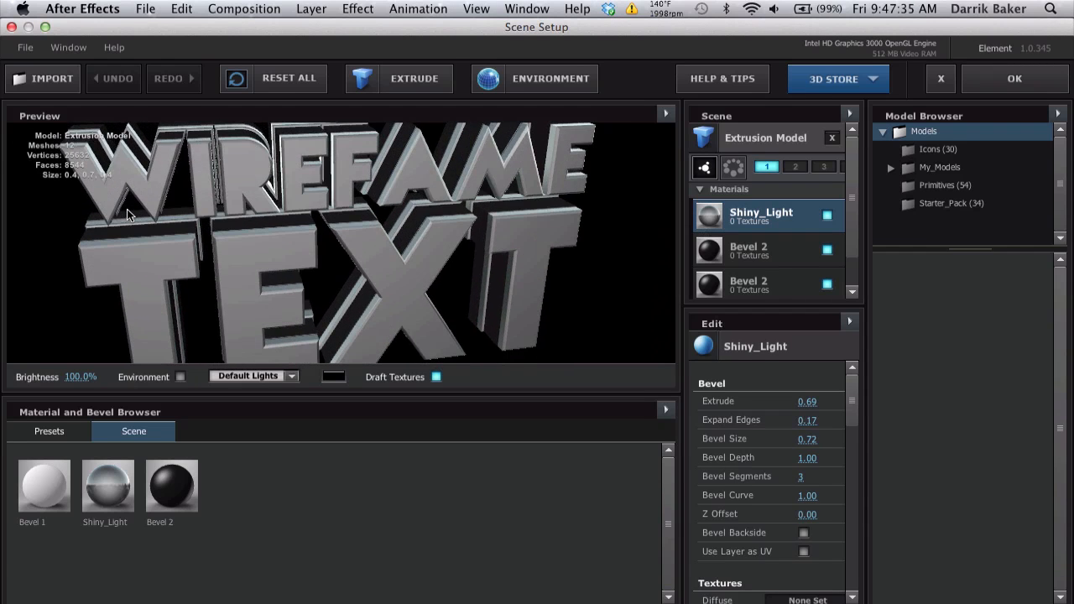
{"action": "left_click", "coordinate": [939, 78]}
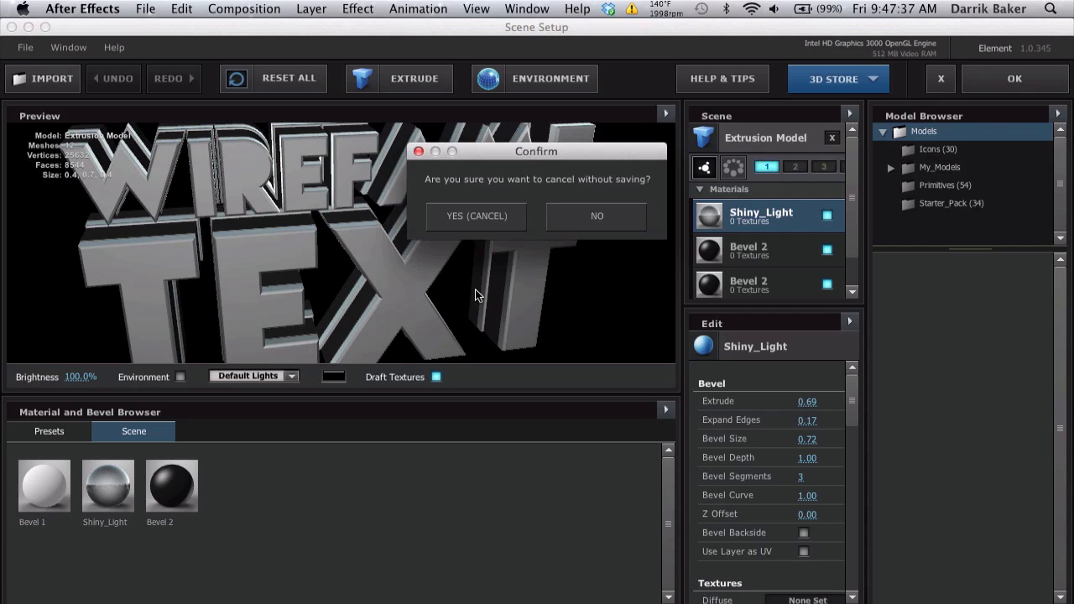
{"action": "left_click", "coordinate": [476, 215]}
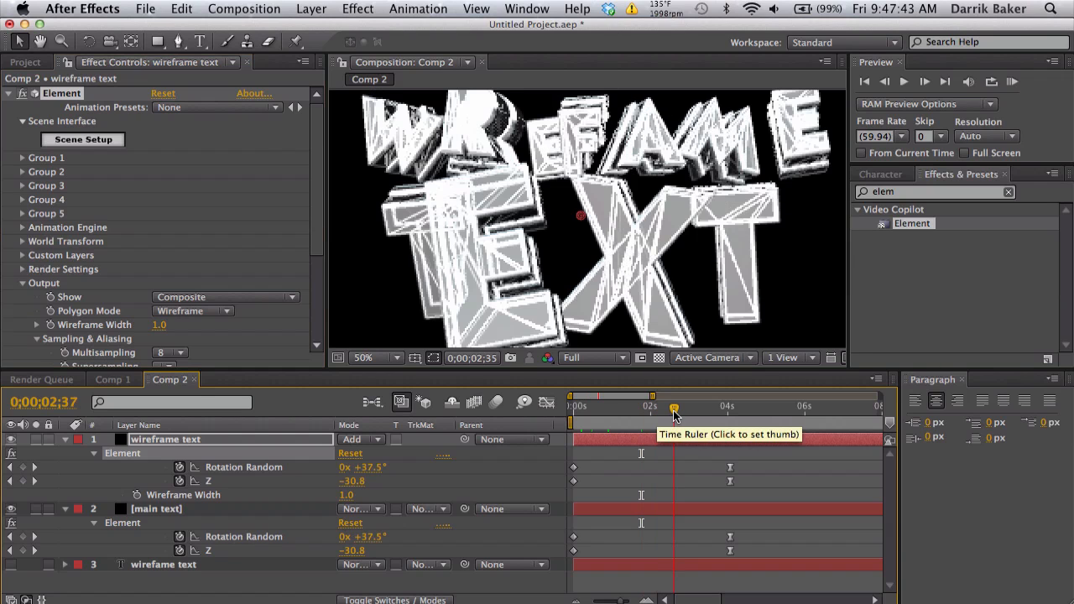
Step: At an assembled frame, set the wireframe text layer mode back to Normal
{"action": "left_click", "coordinate": [675, 408]}
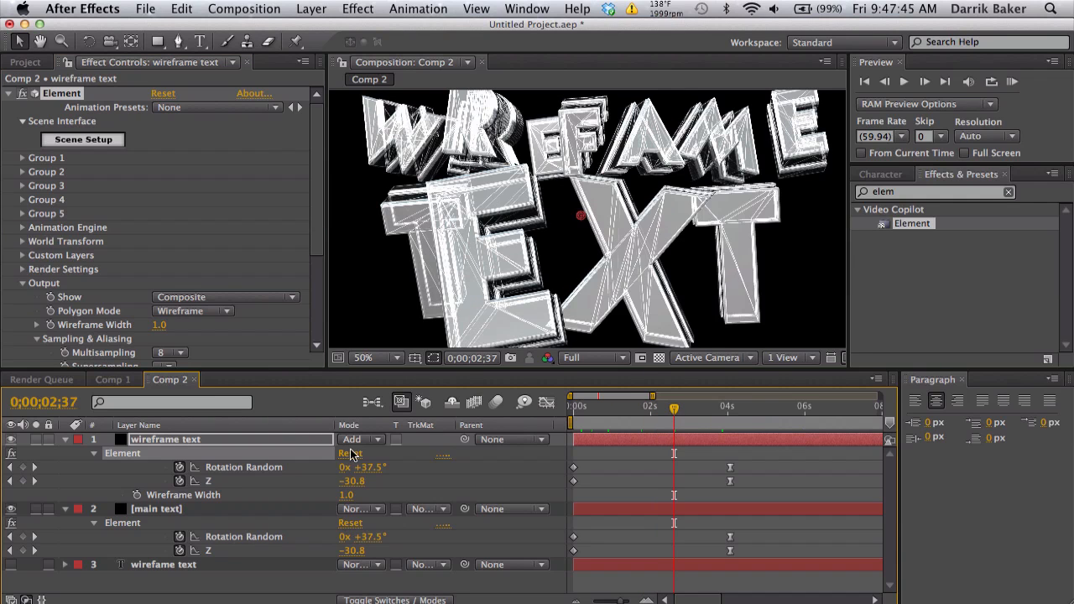
{"action": "left_click", "coordinate": [361, 439]}
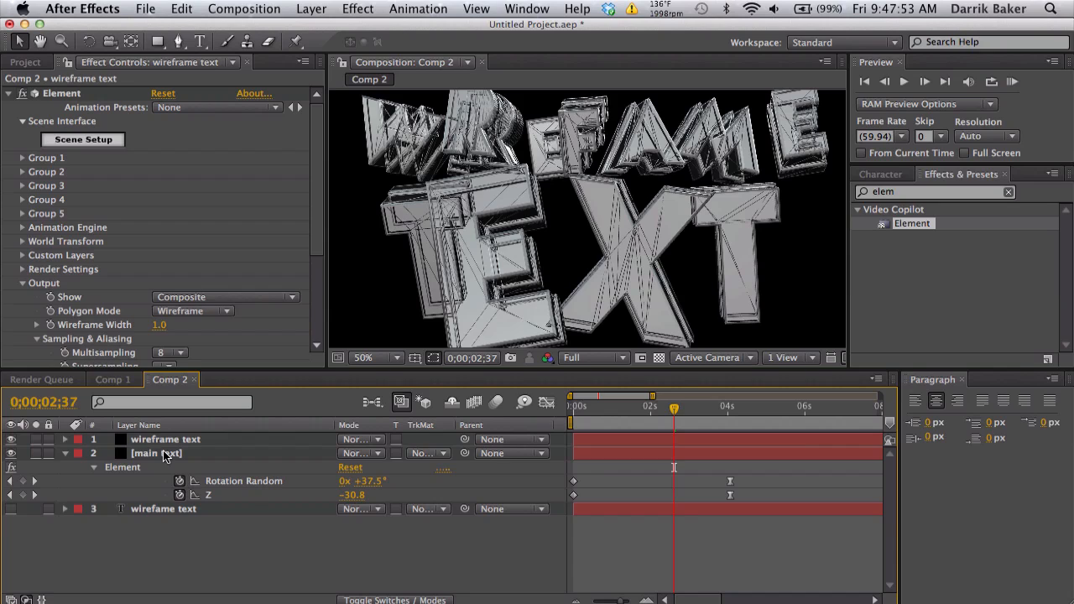
Step: Link wireframe opacity to 100-thisComp.layer("main text").transform.opacity, main text at 0%
{"action": "left_click", "coordinate": [157, 453]}
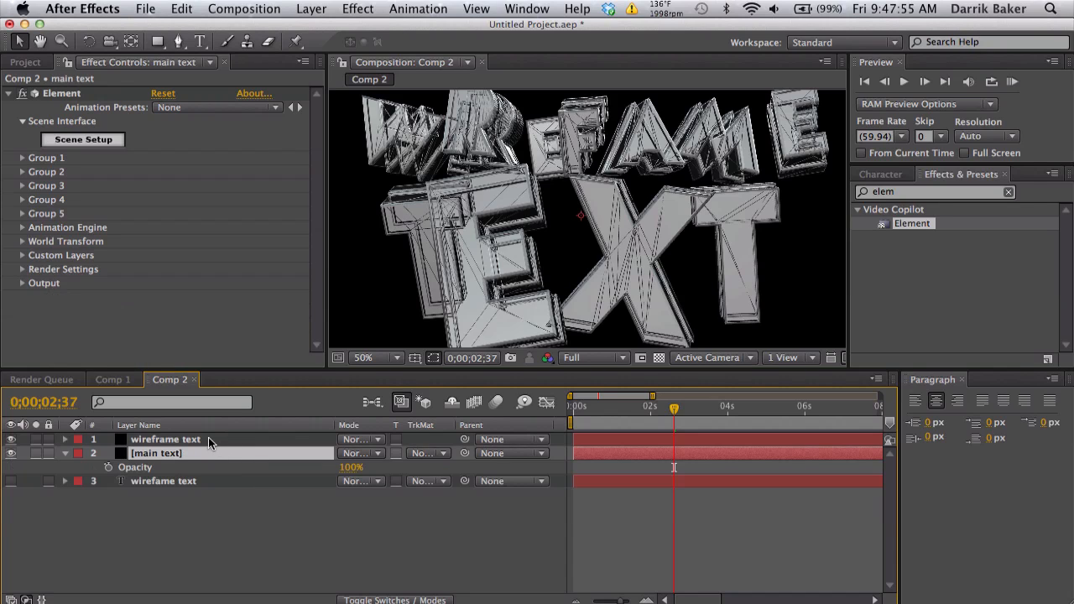
{"action": "left_click", "coordinate": [165, 440]}
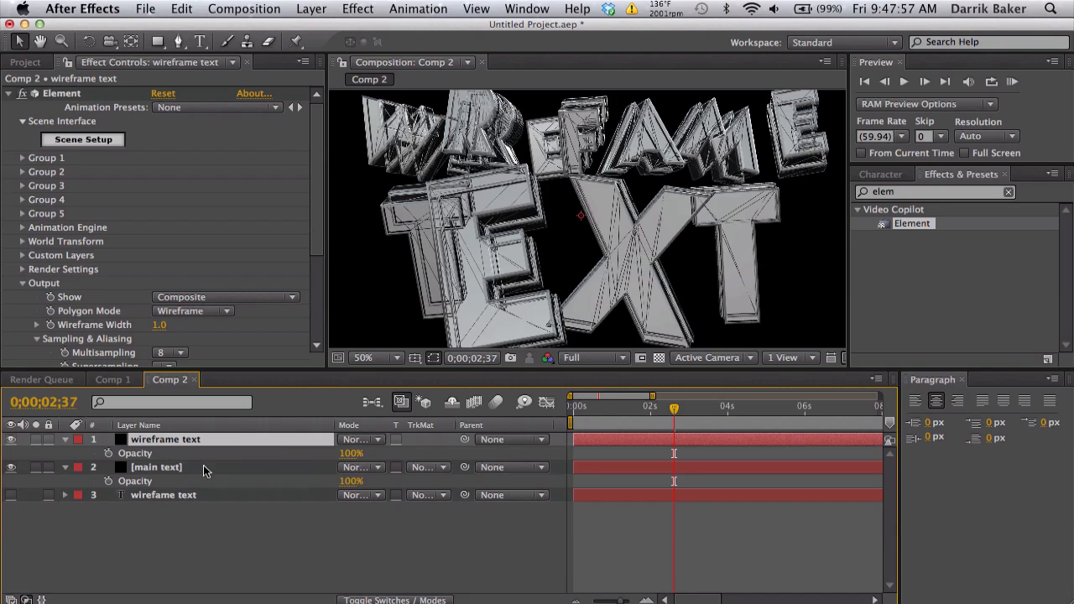
{"action": "mouse_move", "coordinate": [109, 453]}
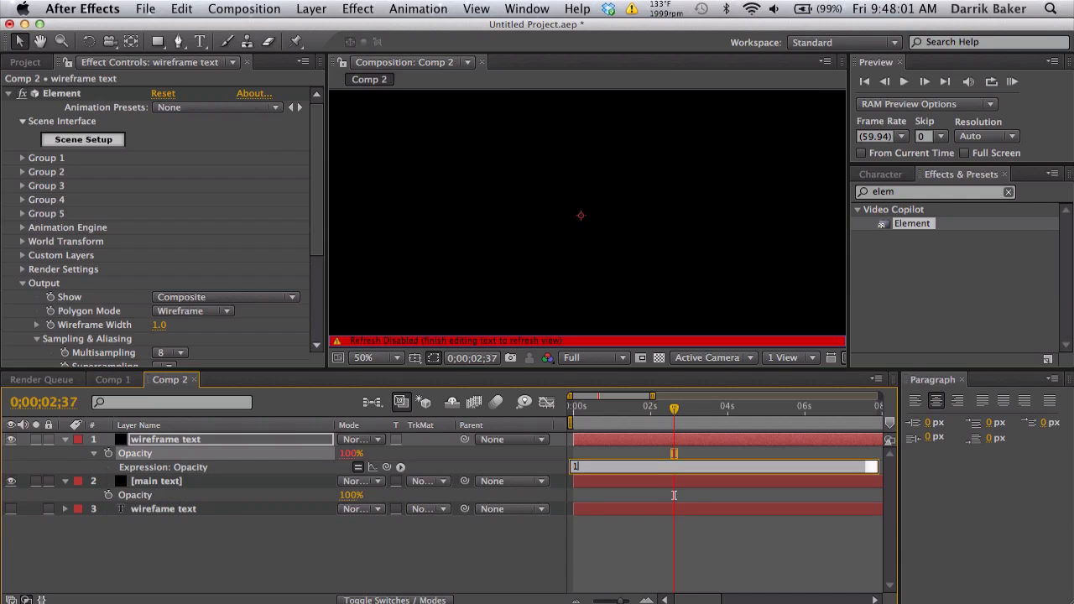
{"action": "type", "text": "100-thisComp.layer(\"main text\").transform.opacity"}
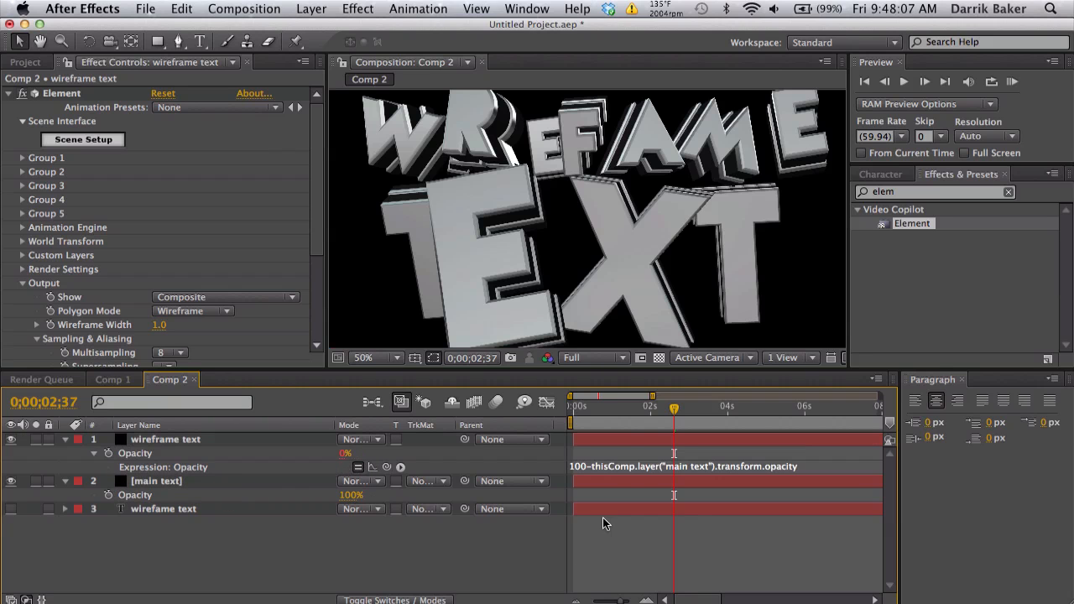
{"action": "left_click", "coordinate": [579, 406]}
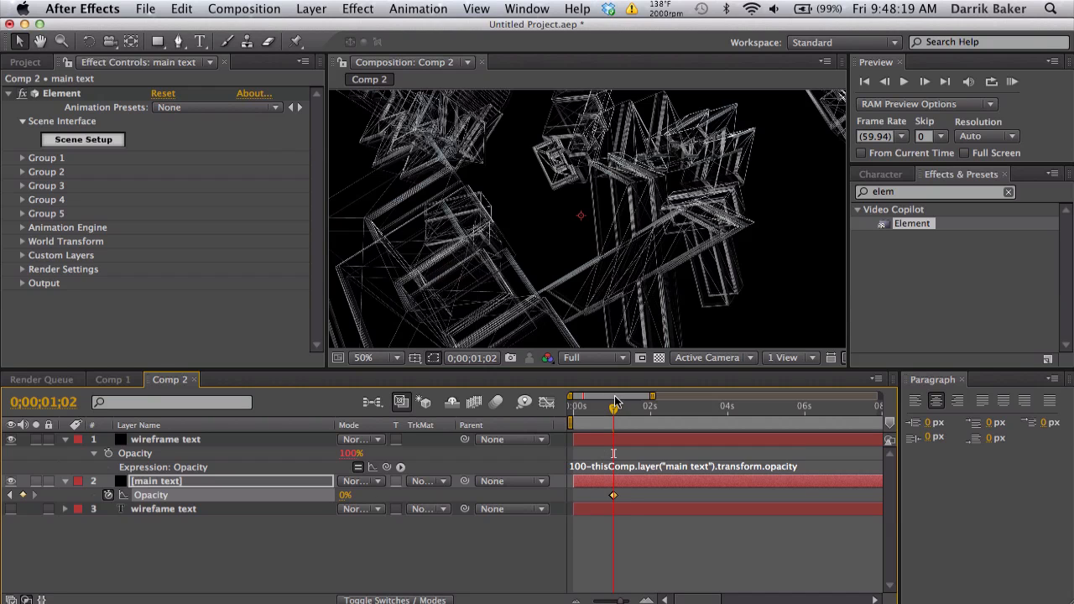
Step: Keyframe main text opacity between 0% and 100% near two seconds and retime a glitch keyframe
{"action": "left_click_drag", "start_coordinate": [612, 406], "coordinate": [634, 406]}
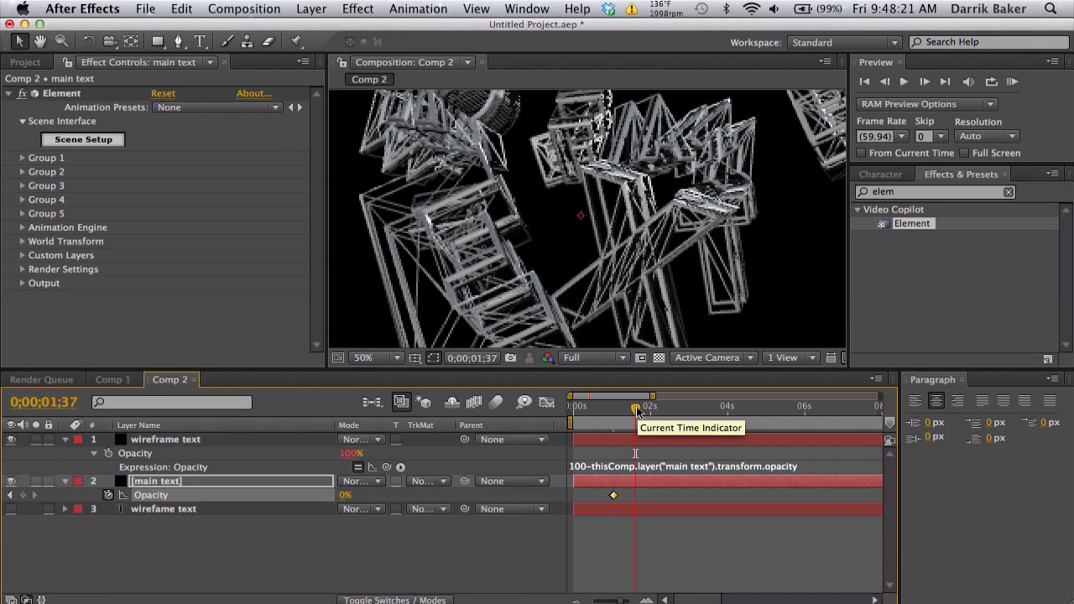
{"action": "left_click", "coordinate": [923, 81]}
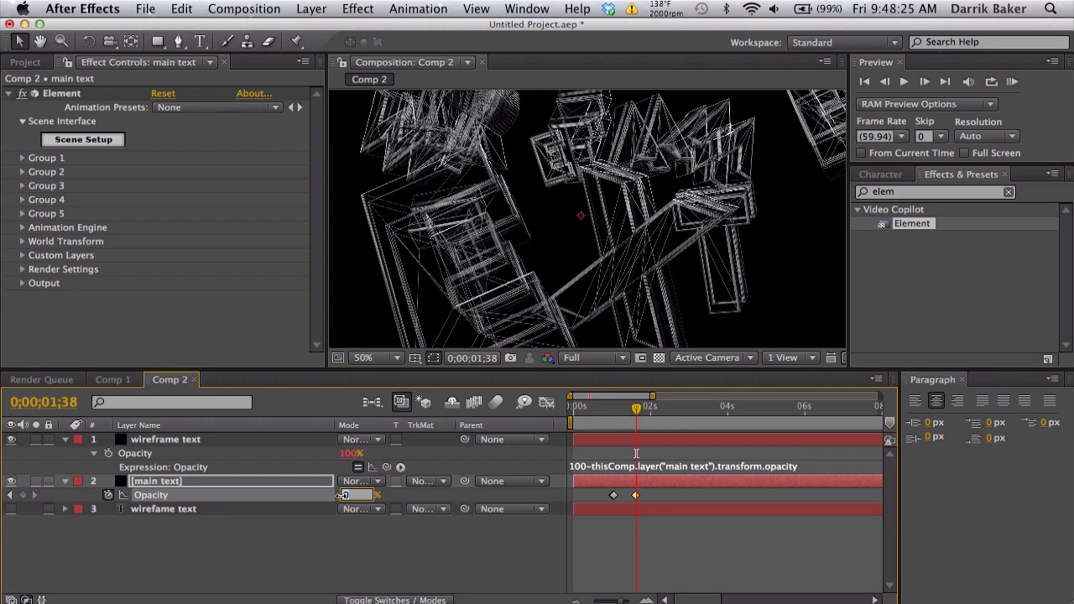
{"action": "left_click_drag", "start_coordinate": [636, 406], "coordinate": [601, 406]}
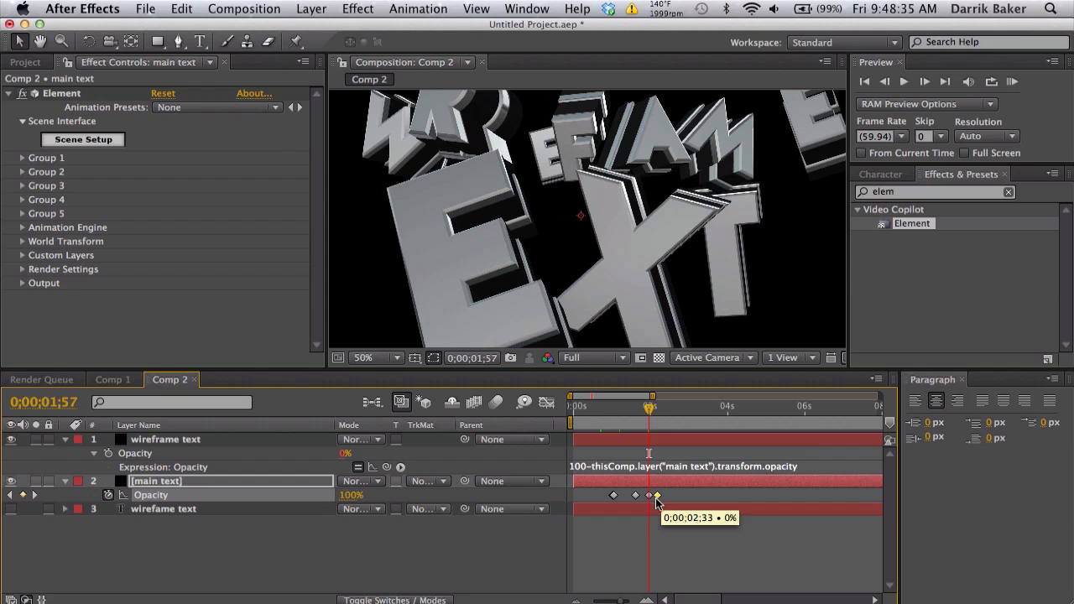
{"action": "left_click", "coordinate": [608, 404]}
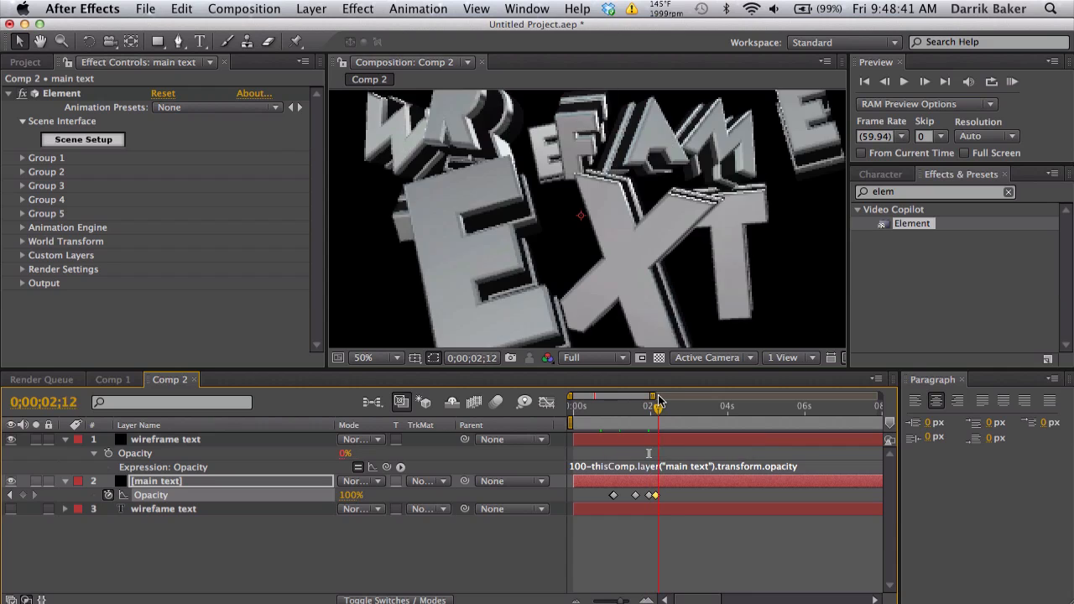
{"action": "left_click_drag", "start_coordinate": [658, 396], "coordinate": [686, 396]}
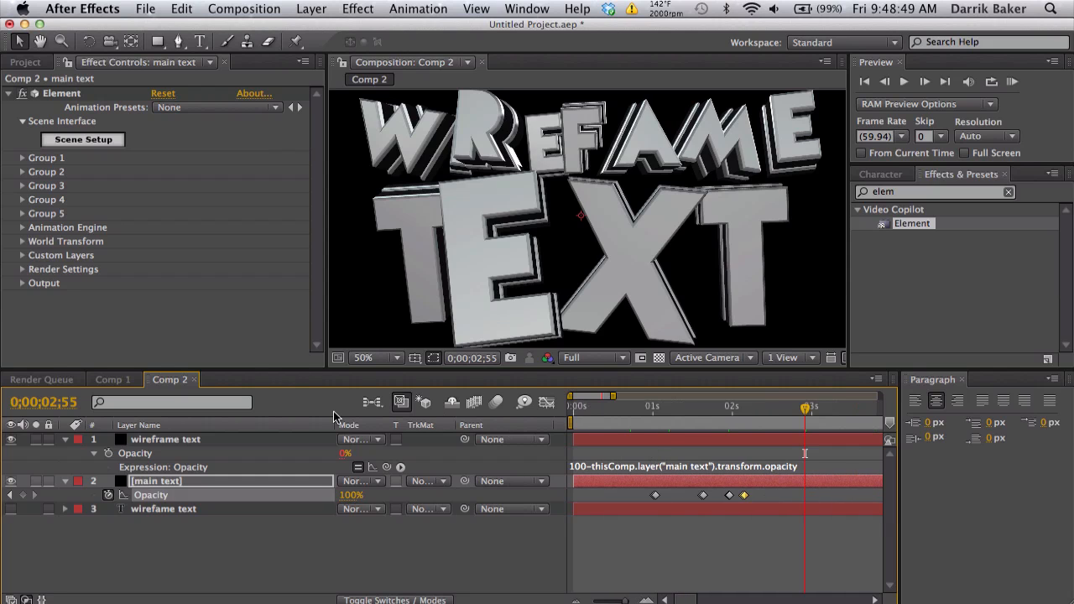
{"action": "mouse_move", "coordinate": [648, 416]}
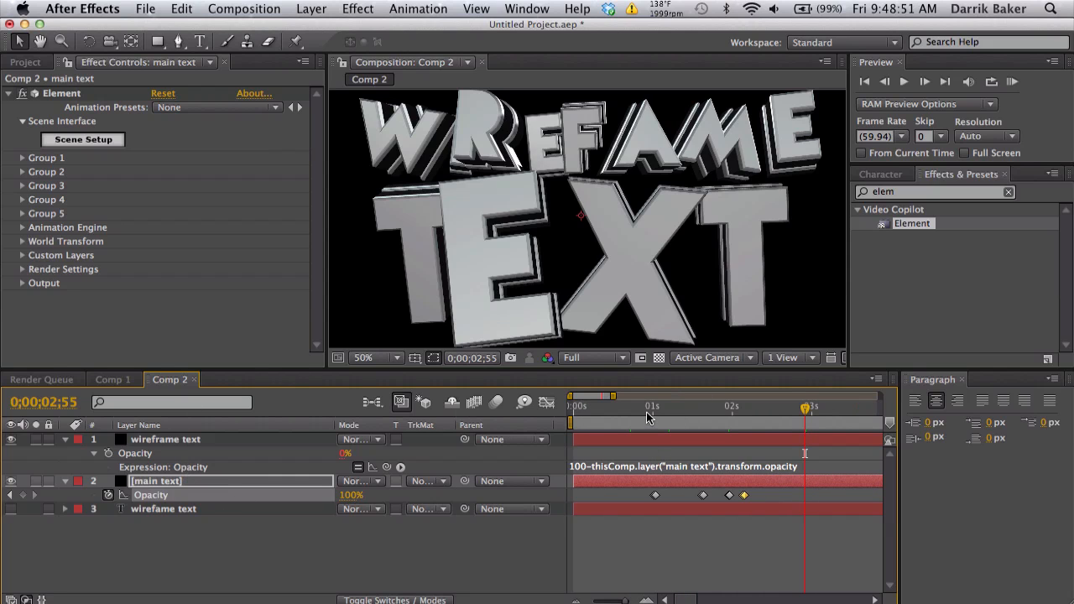
{"action": "left_click", "coordinate": [671, 406]}
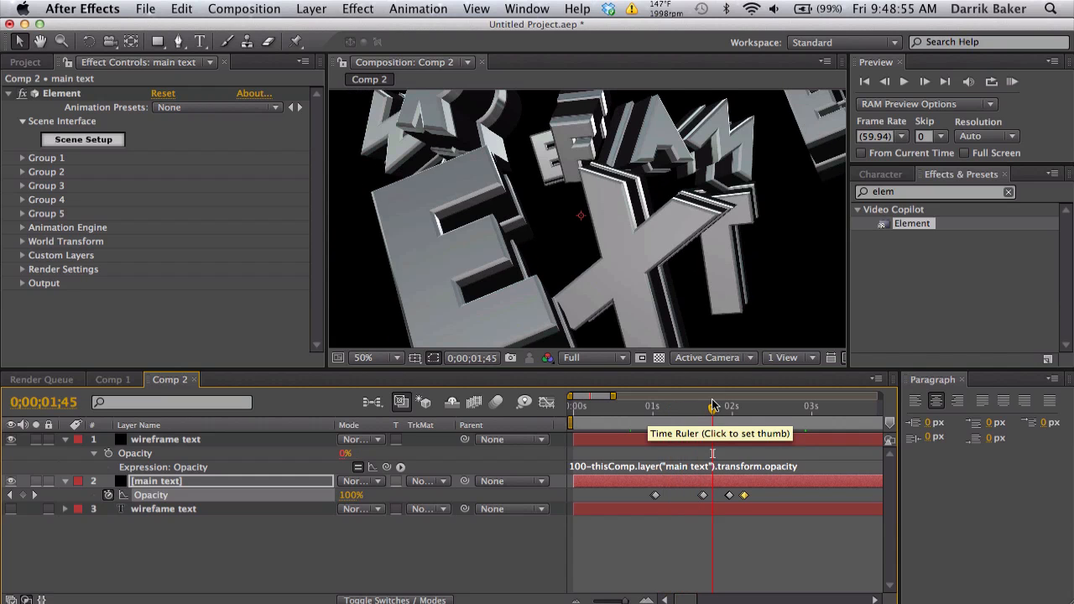
{"action": "left_click", "coordinate": [641, 406]}
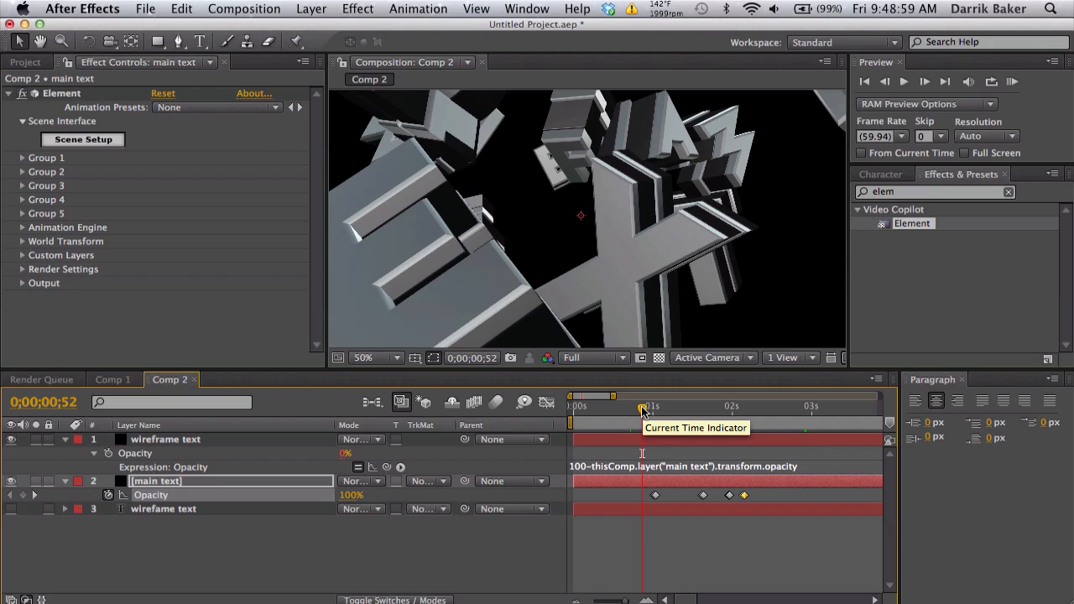
{"action": "left_click_drag", "start_coordinate": [647, 406], "coordinate": [588, 407]}
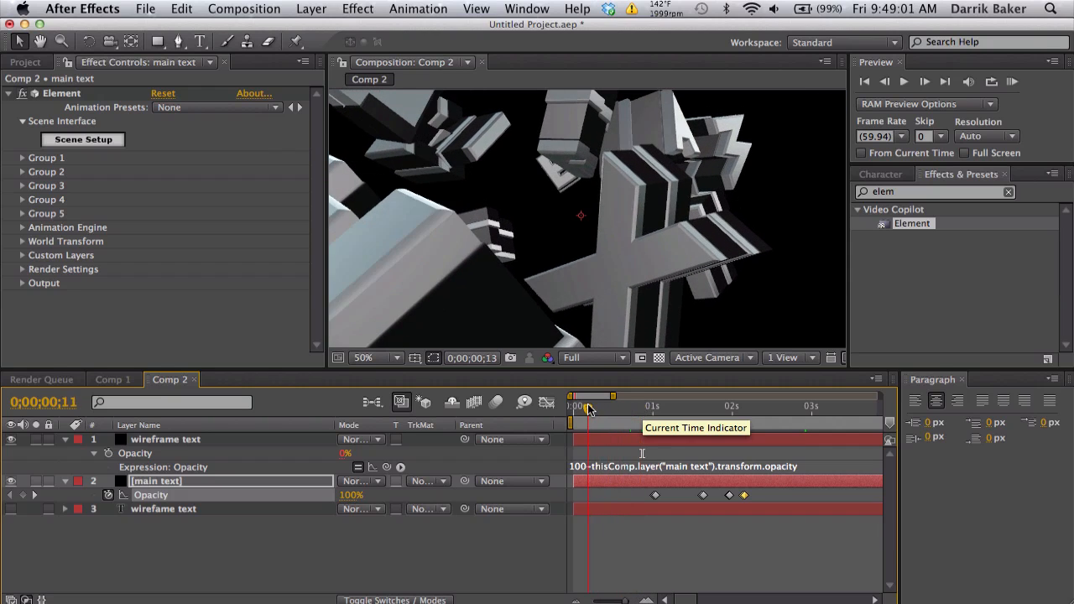